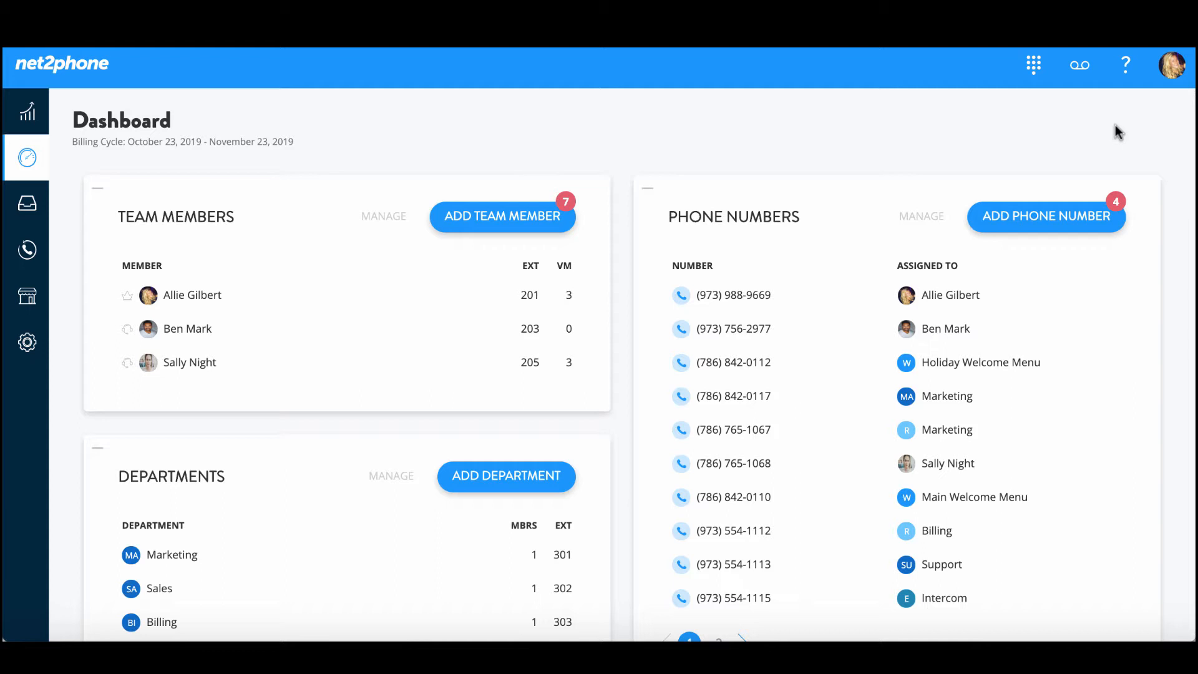
mouse_move(1164, 110)
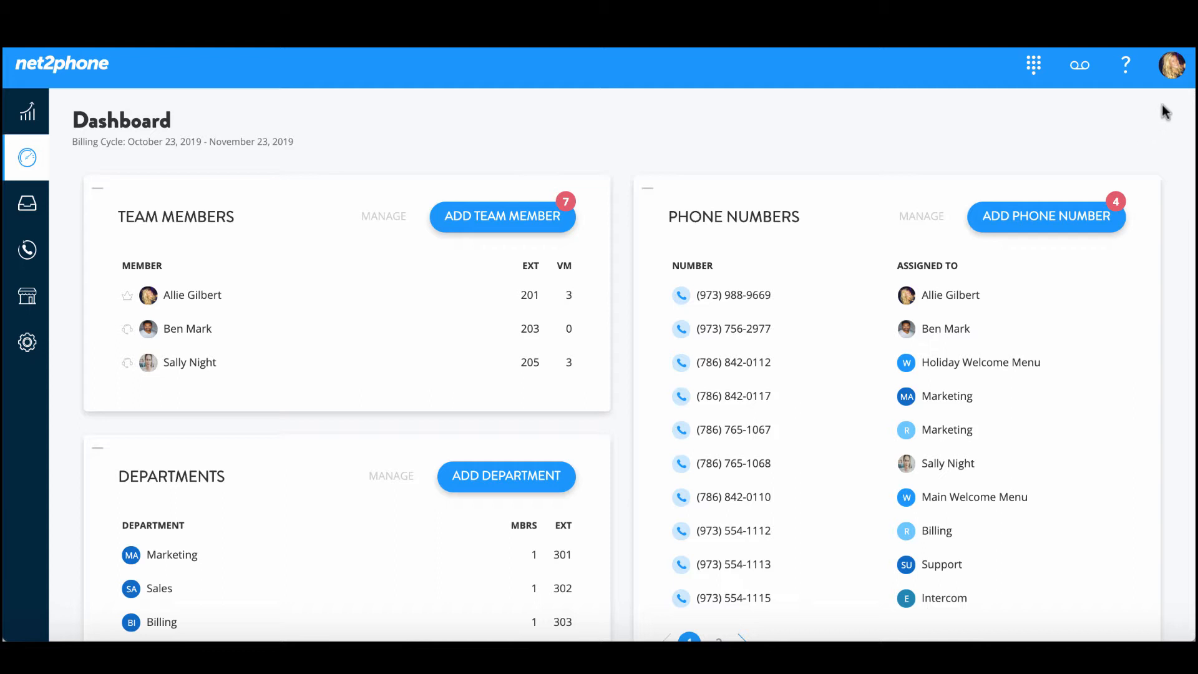
Open the account dropdown from the avatar in the dashboard header.
click(1170, 64)
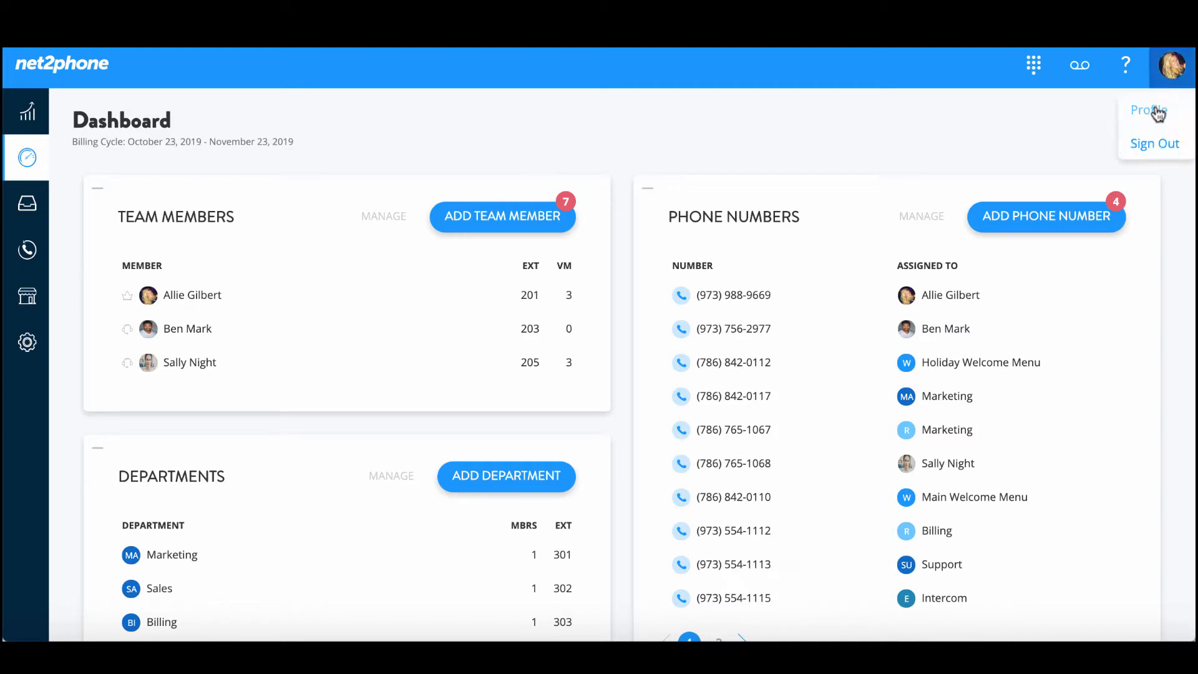
mouse_move(1155, 111)
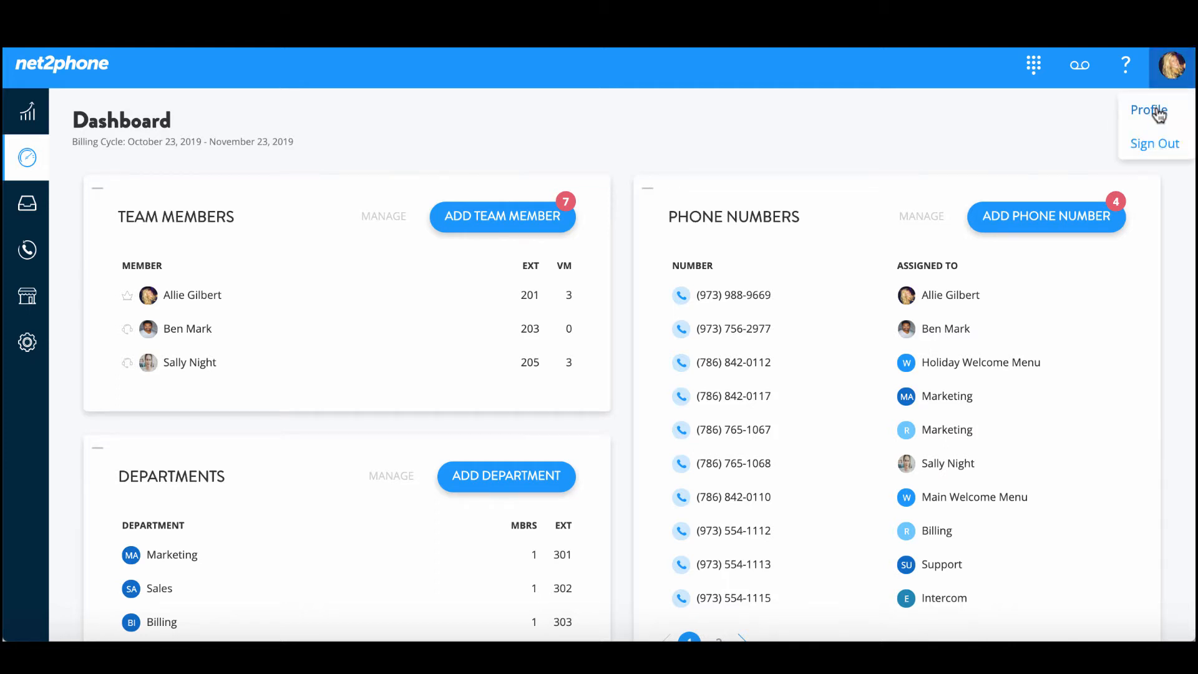
click(1148, 109)
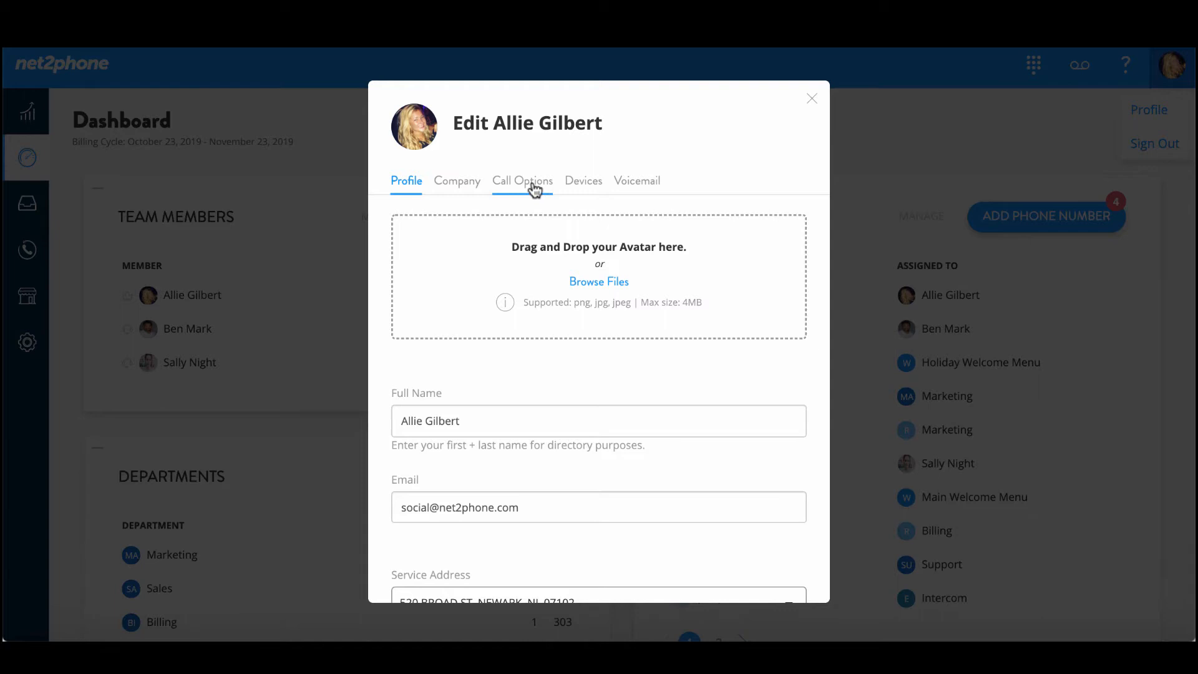
click(522, 181)
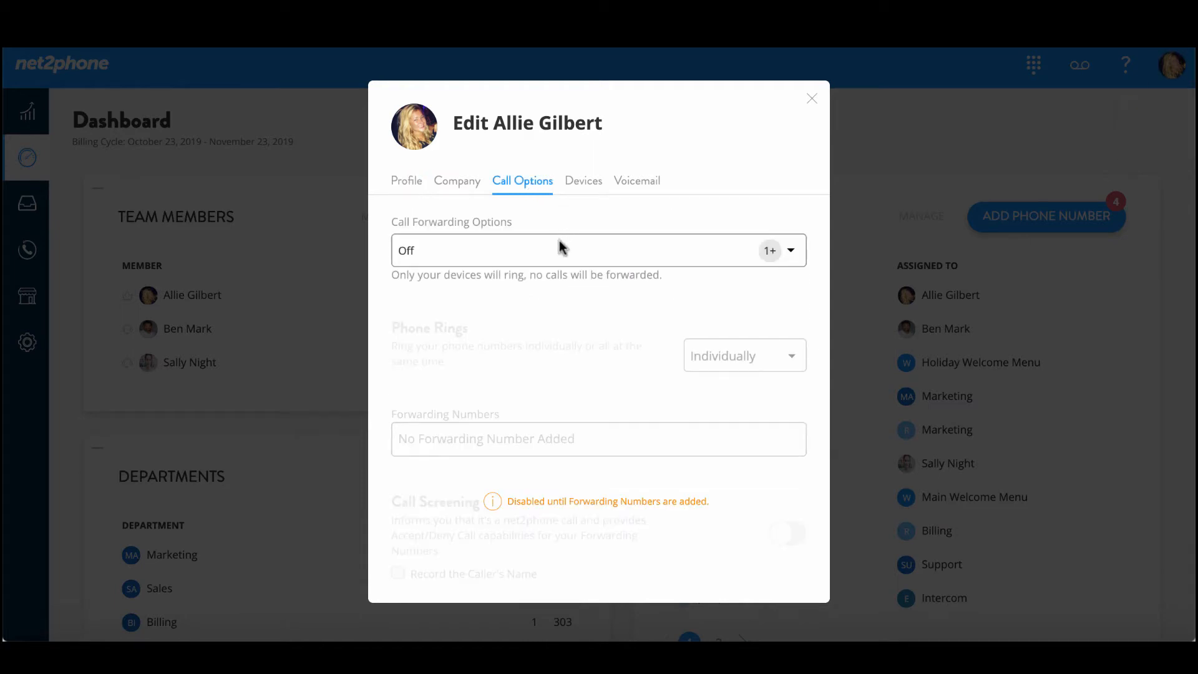
mouse_move(790, 255)
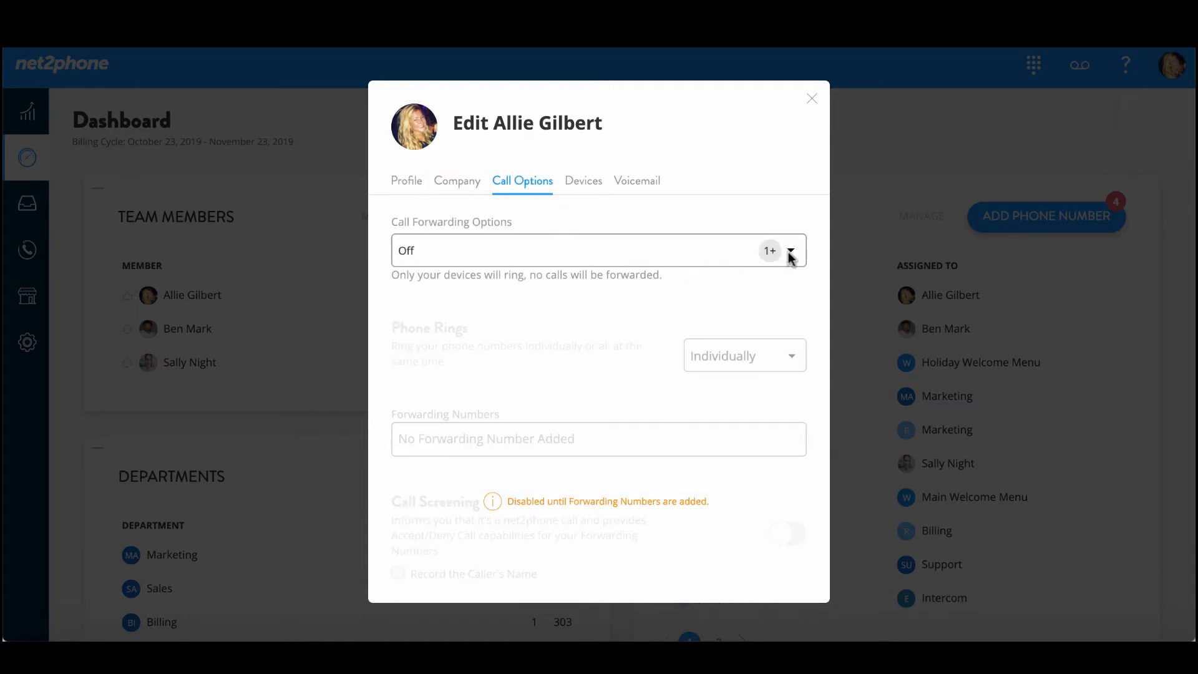
click(790, 250)
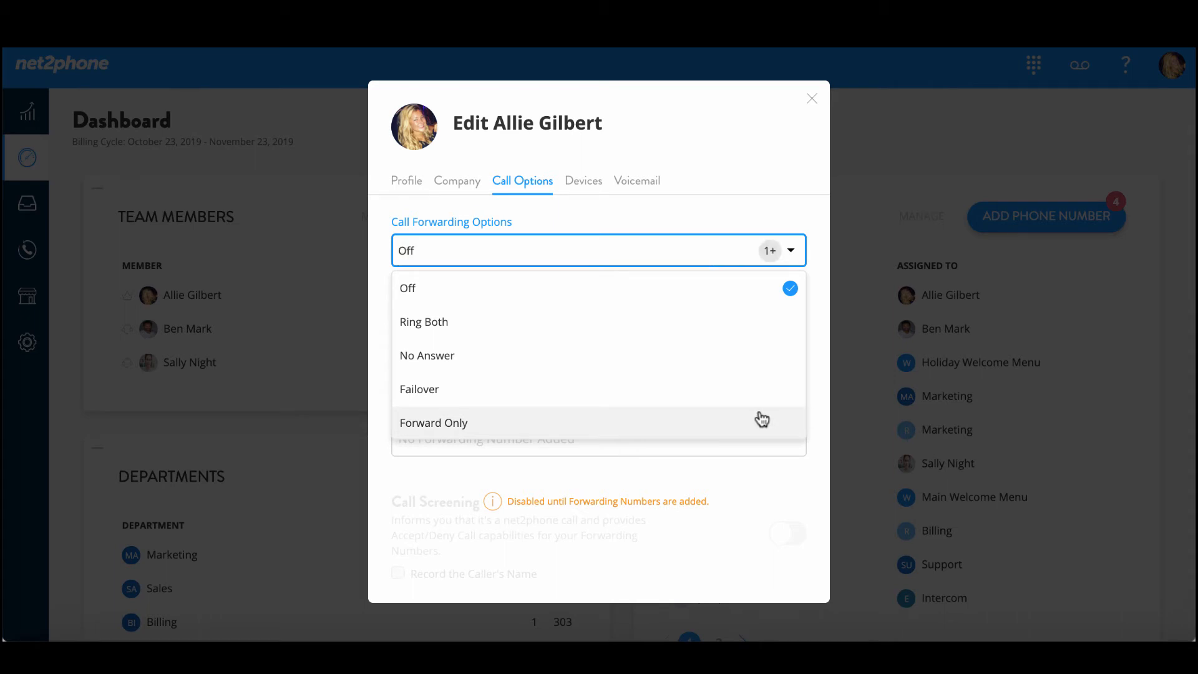
click(433, 422)
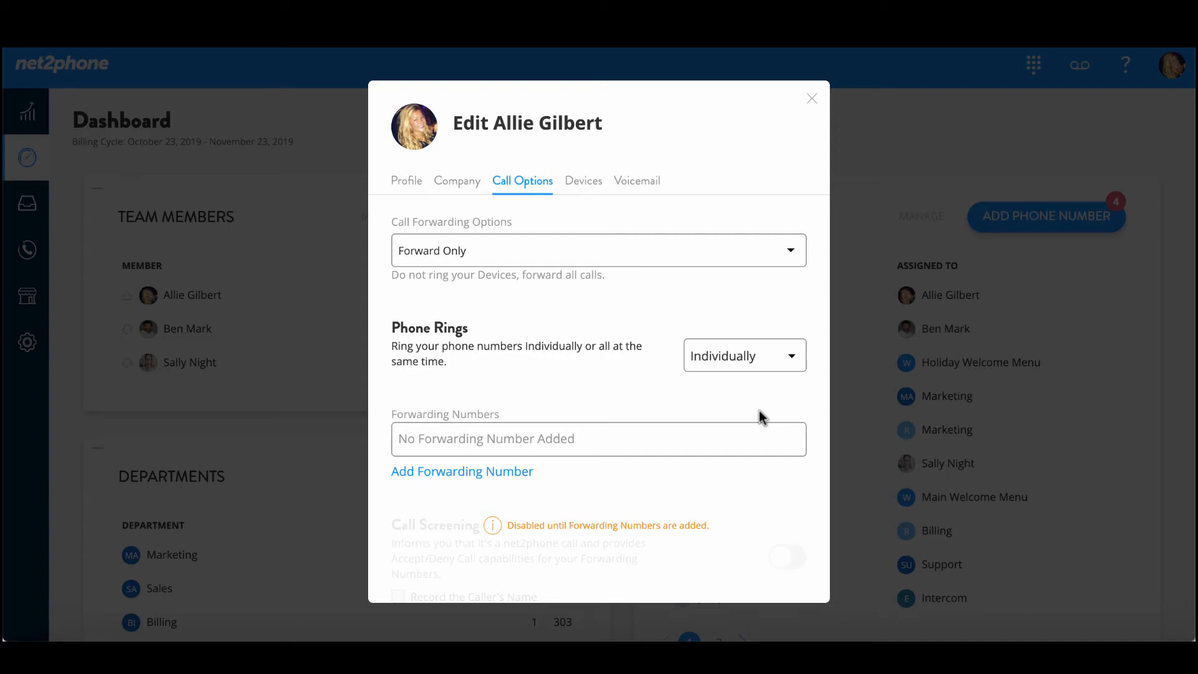
click(461, 470)
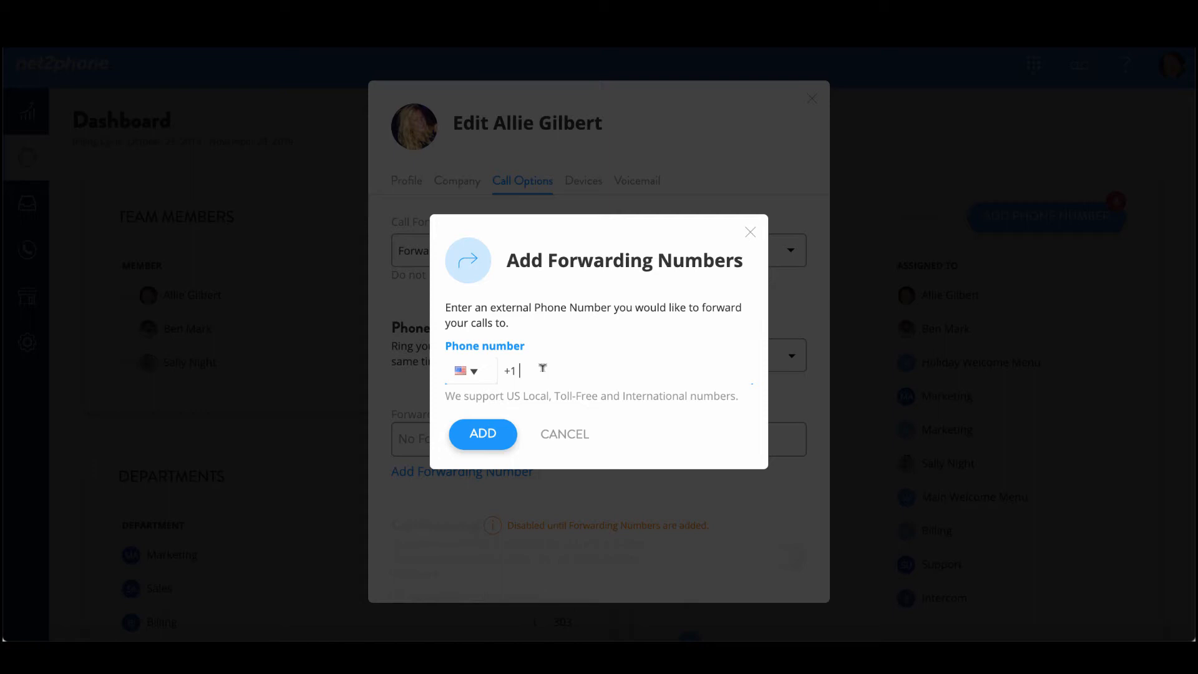
text(8)
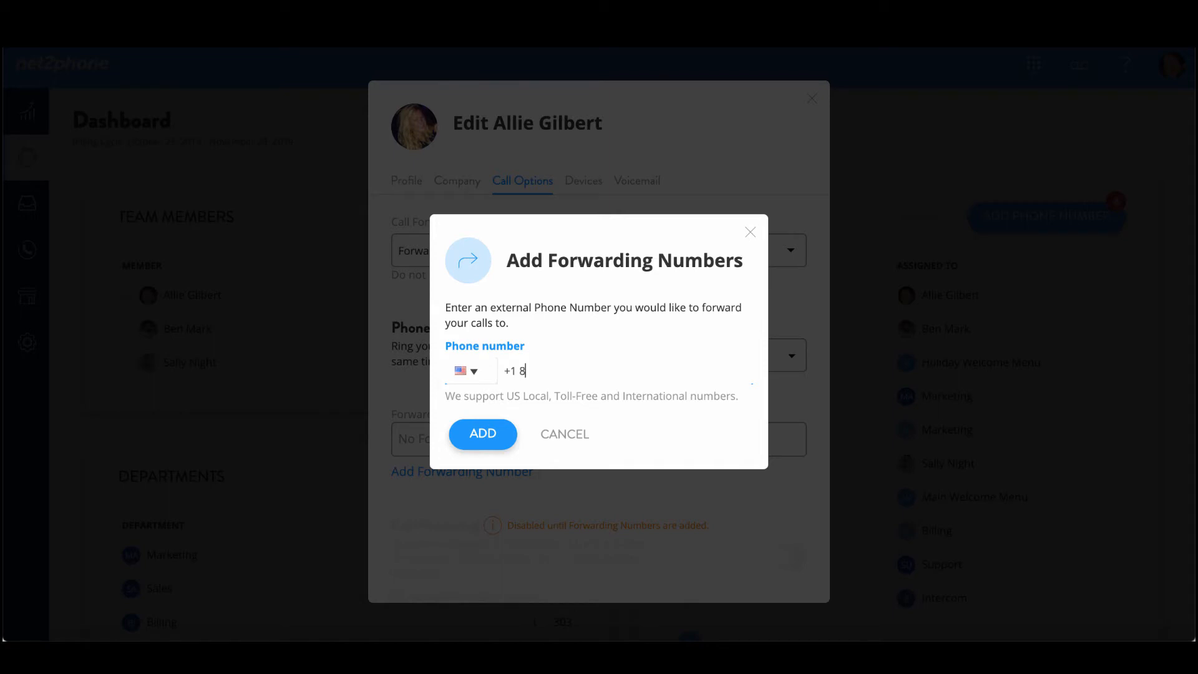
text(62)
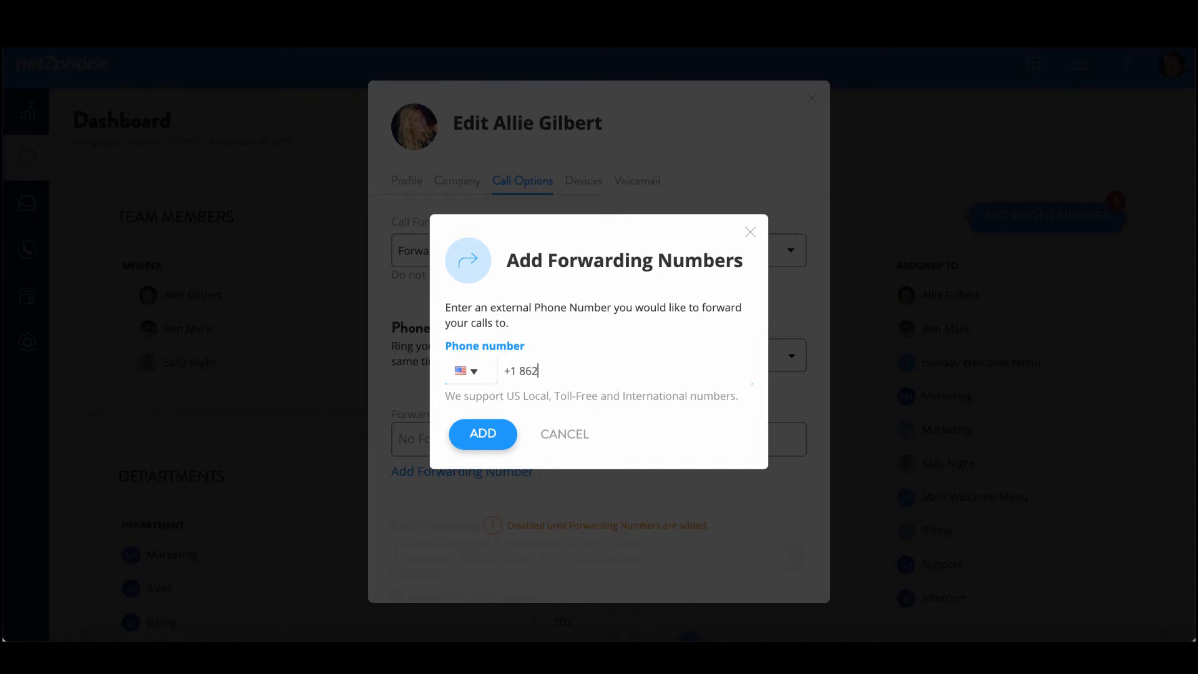
text(7)
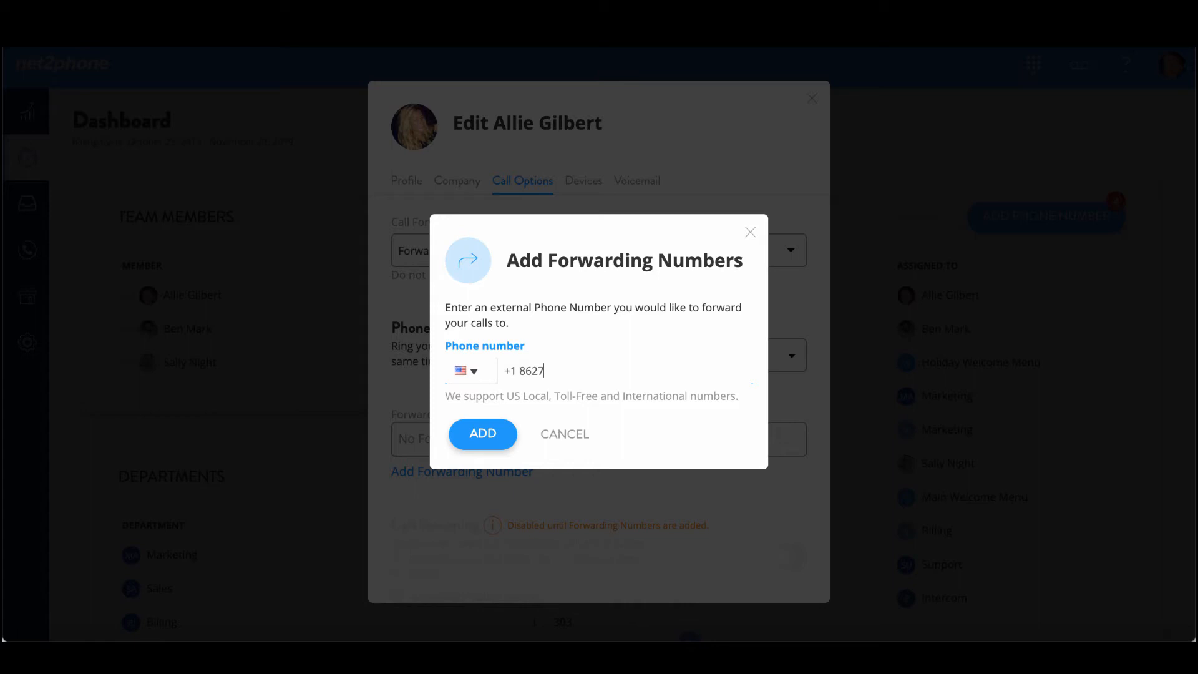
text(540)
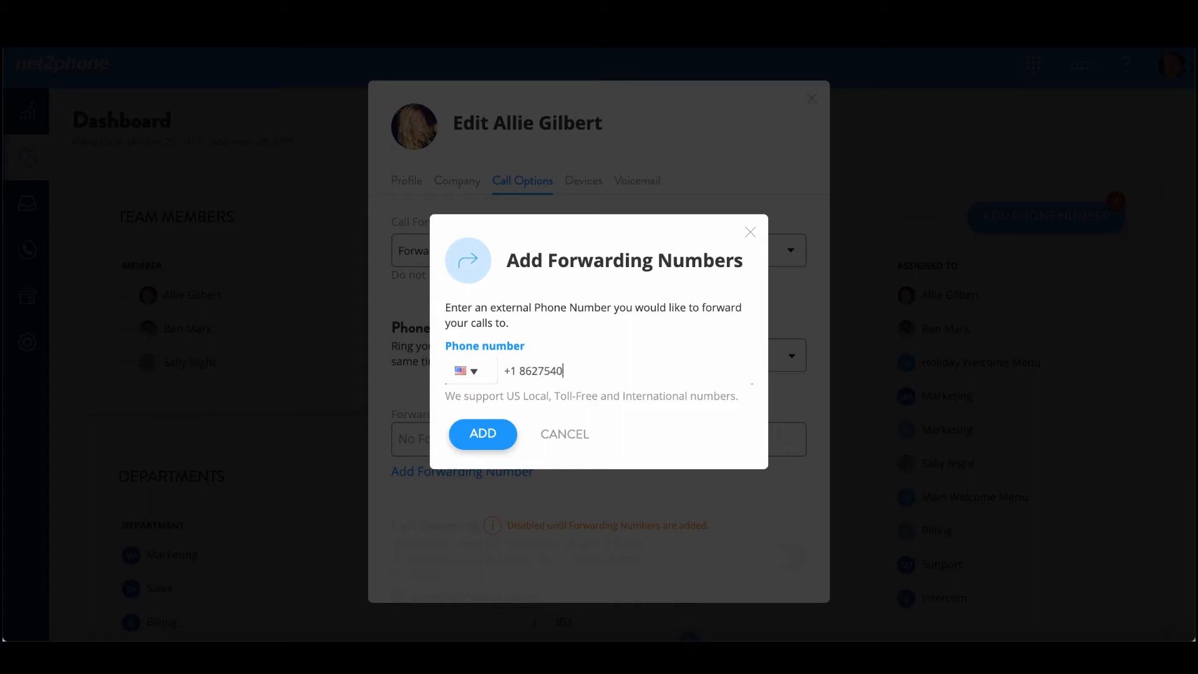
text(162)
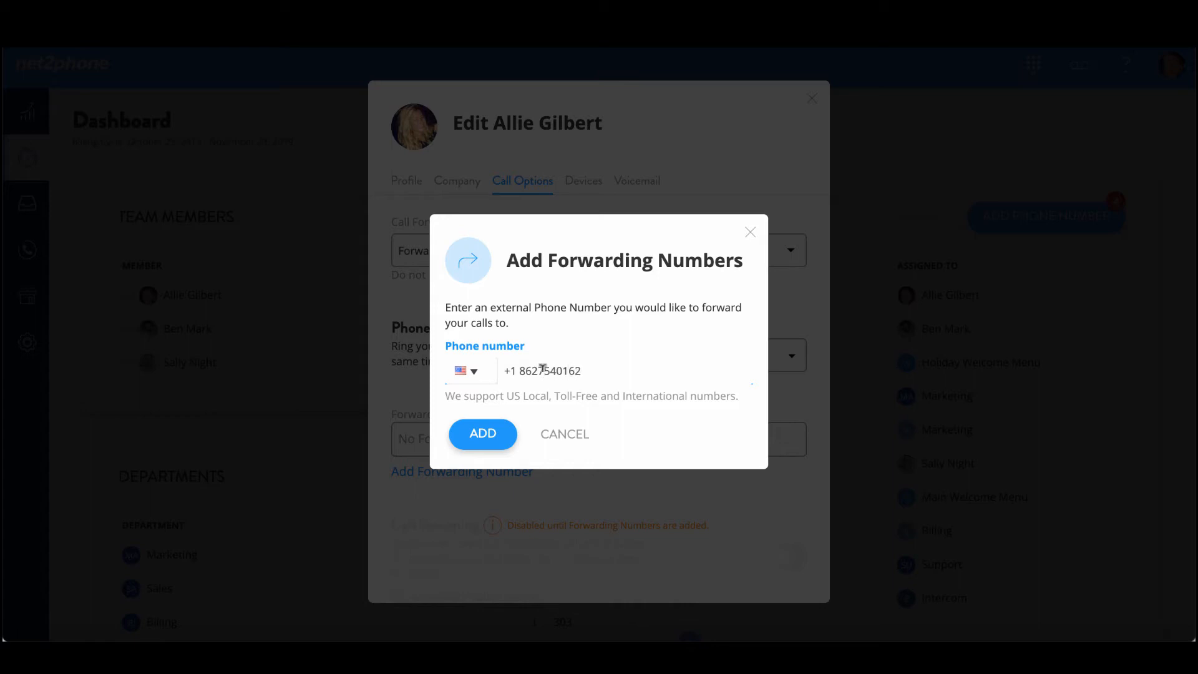
click(482, 433)
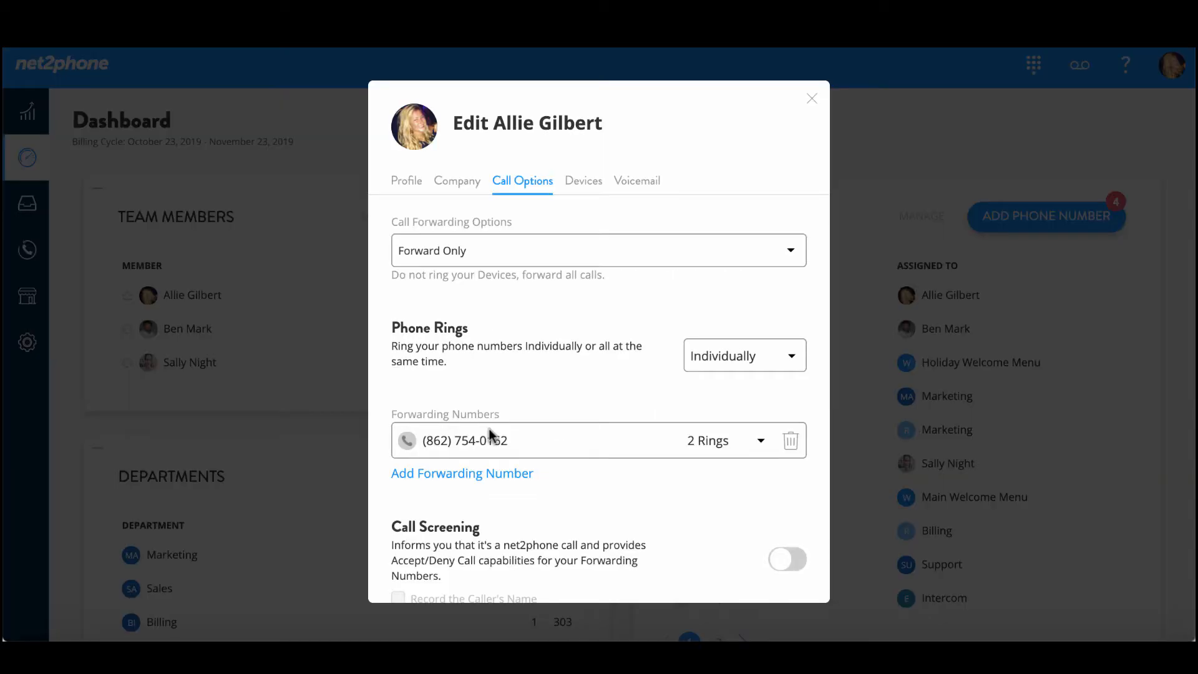
mouse_move(697, 384)
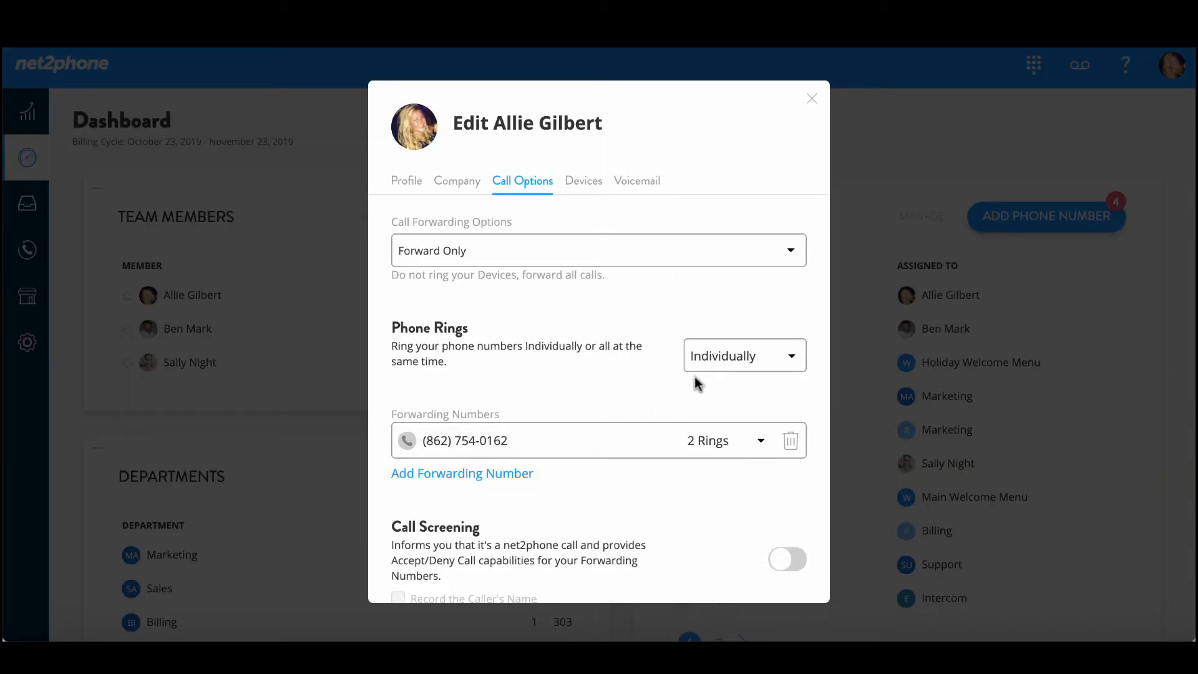
Check the Phone Rings choices and leave them set to Individually.
click(743, 354)
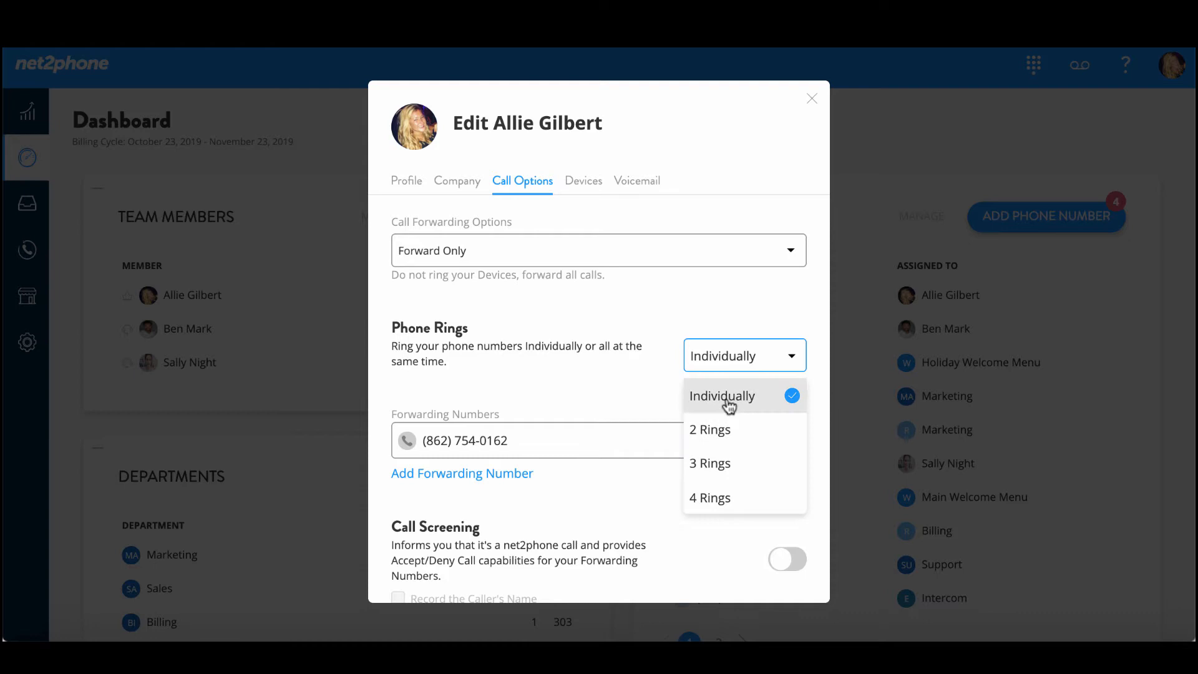
scroll(down, 3)
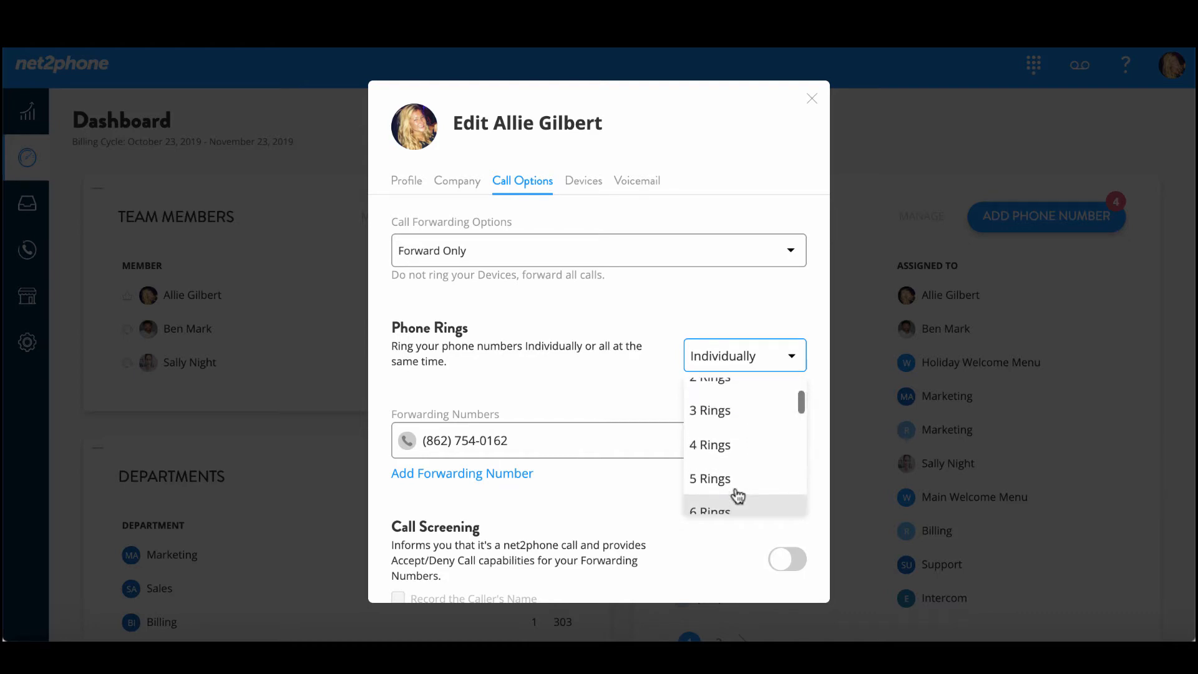
scroll(up, 3)
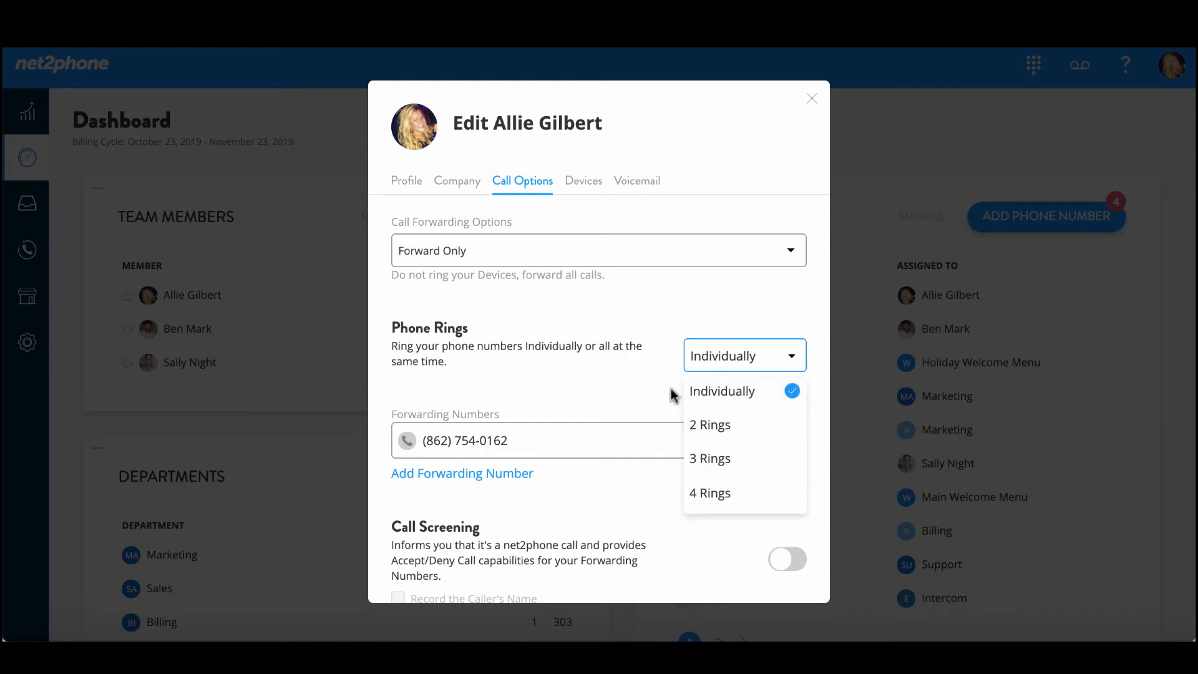
click(708, 424)
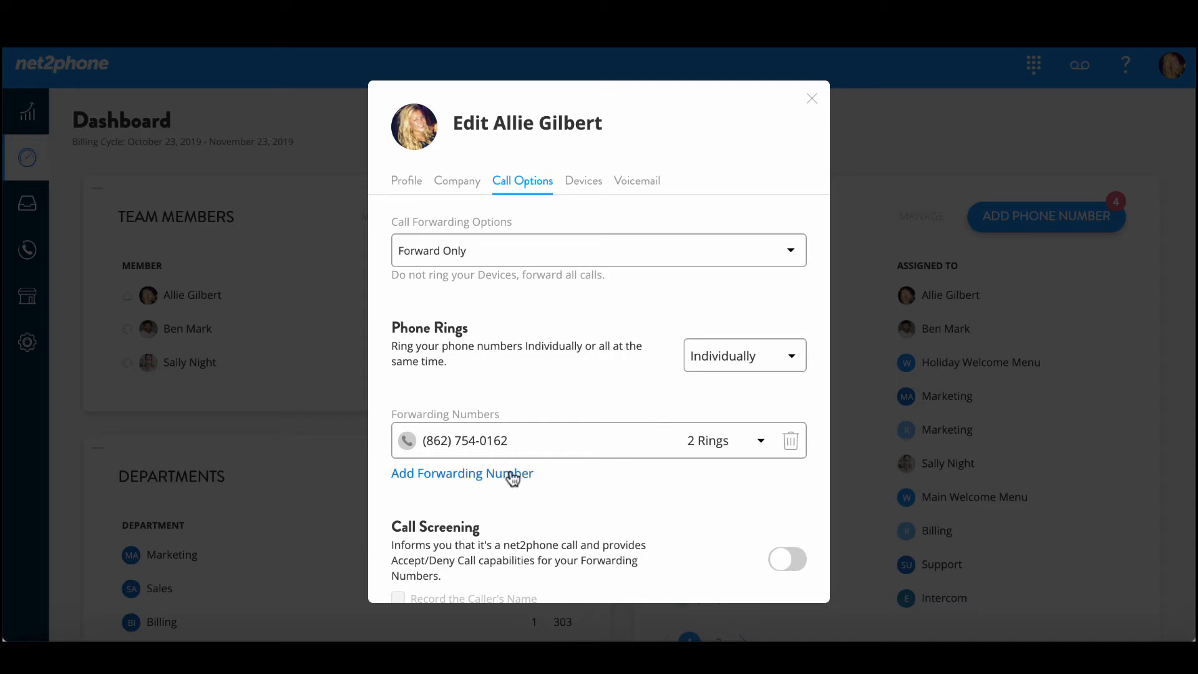
click(461, 473)
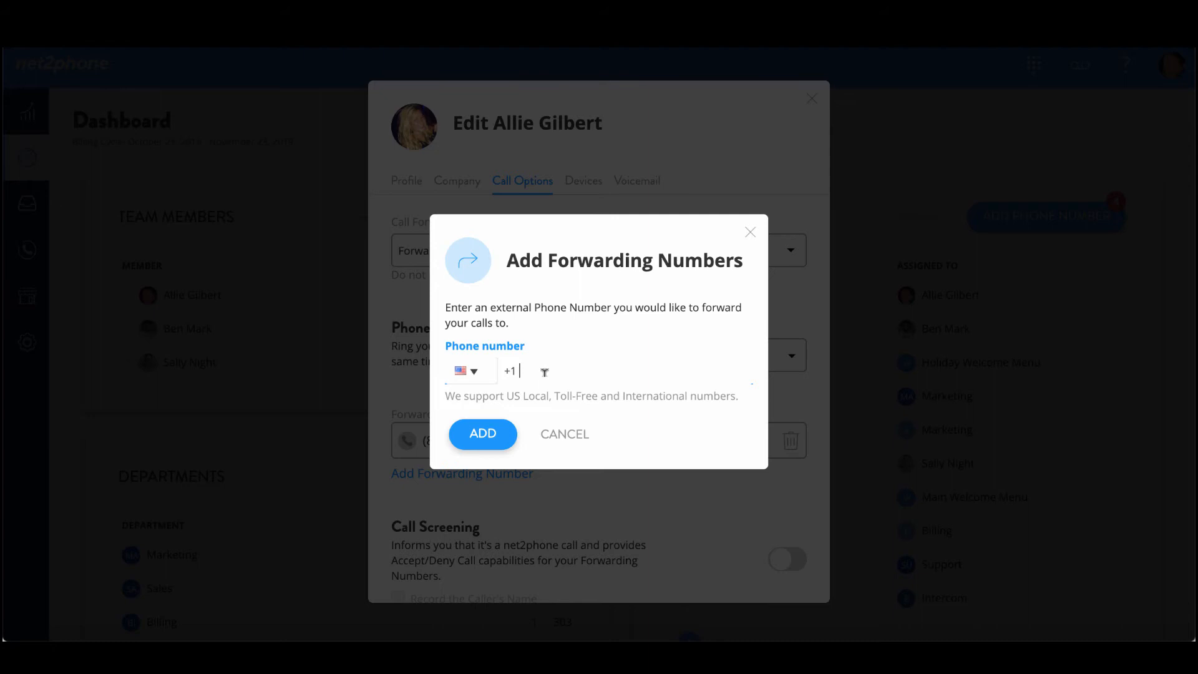
text(973988)
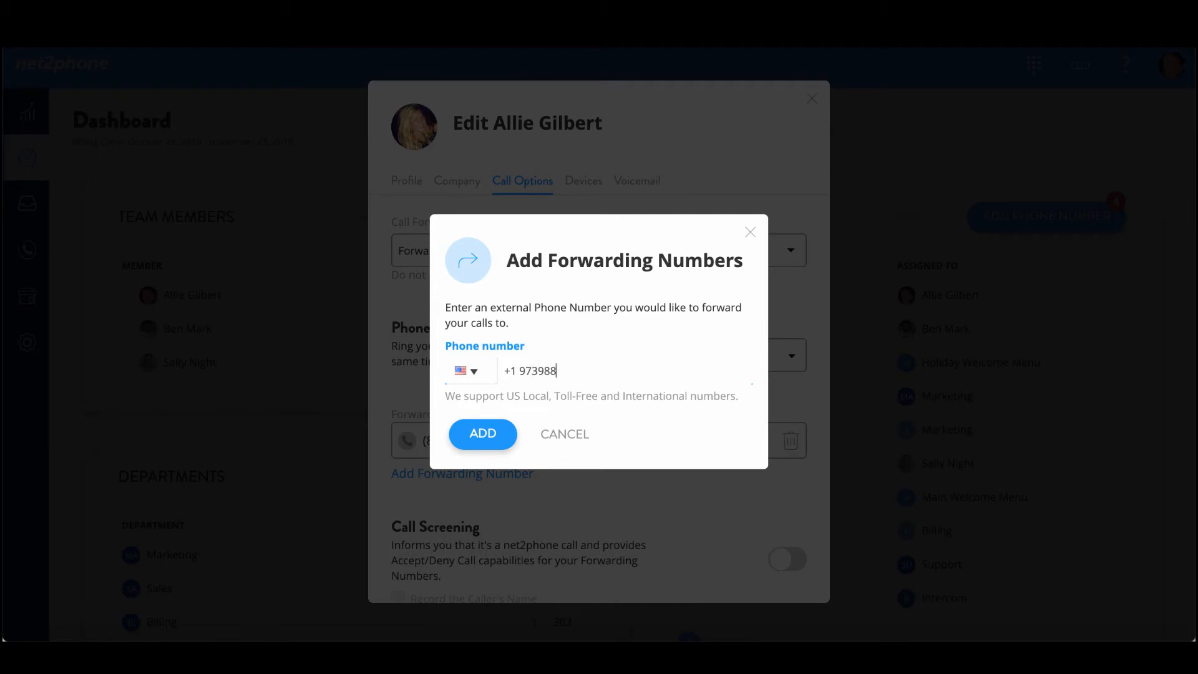
click(482, 433)
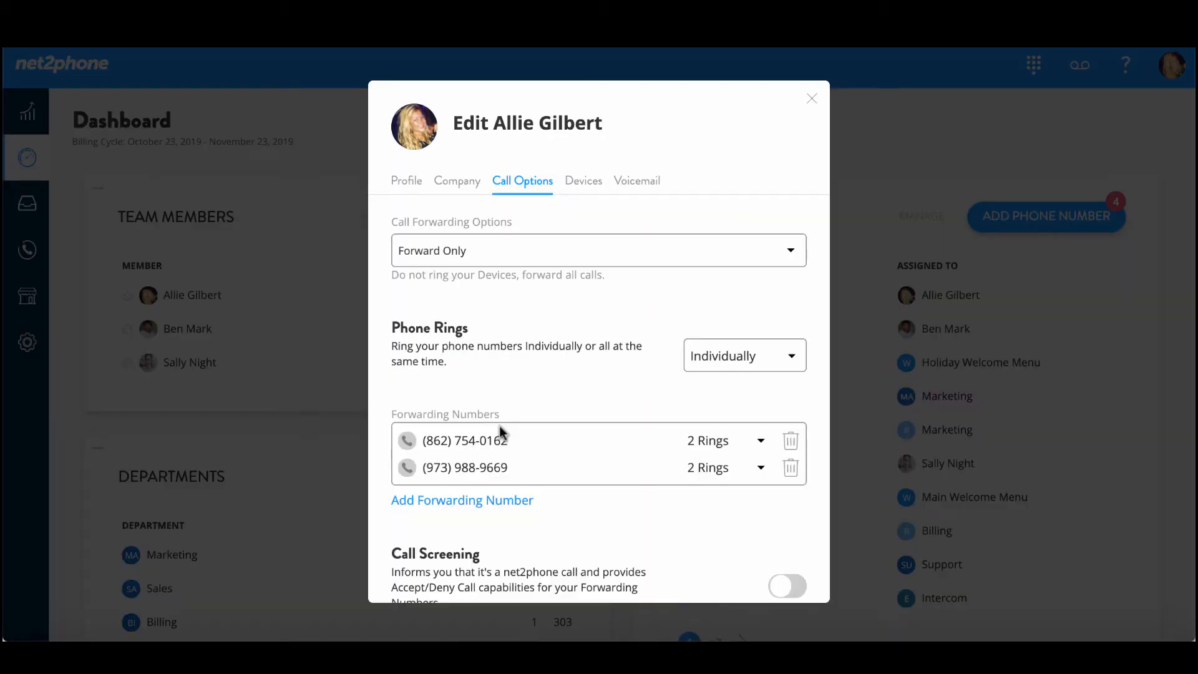
mouse_move(748, 452)
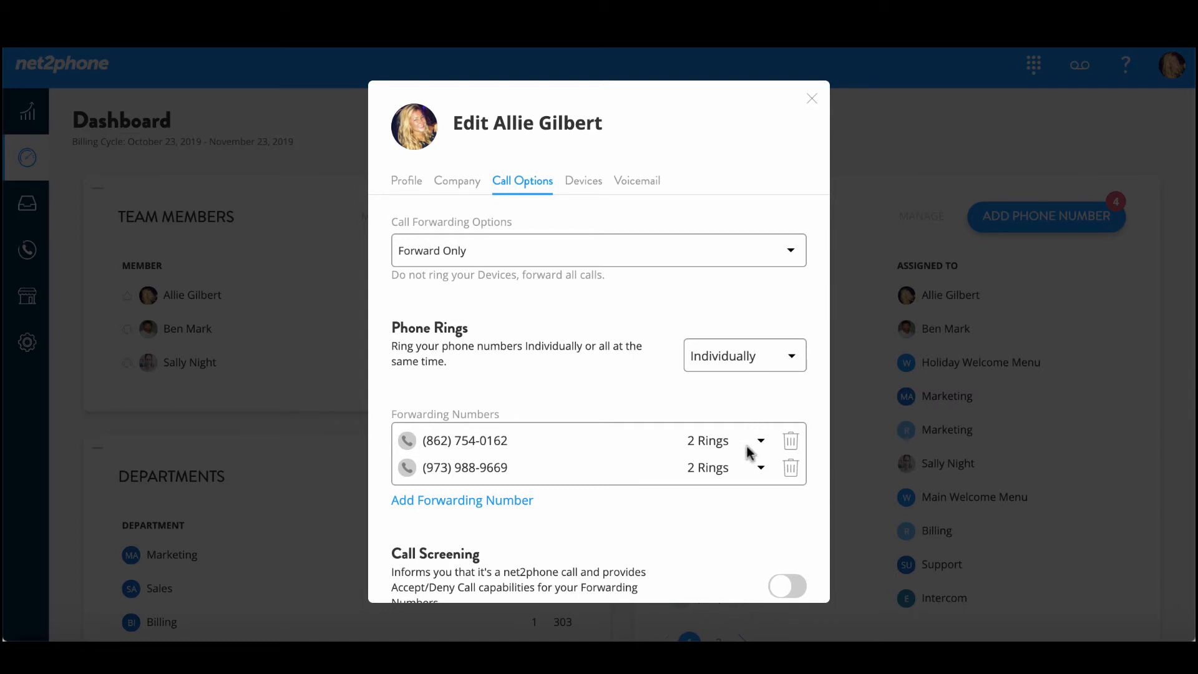
mouse_move(756, 449)
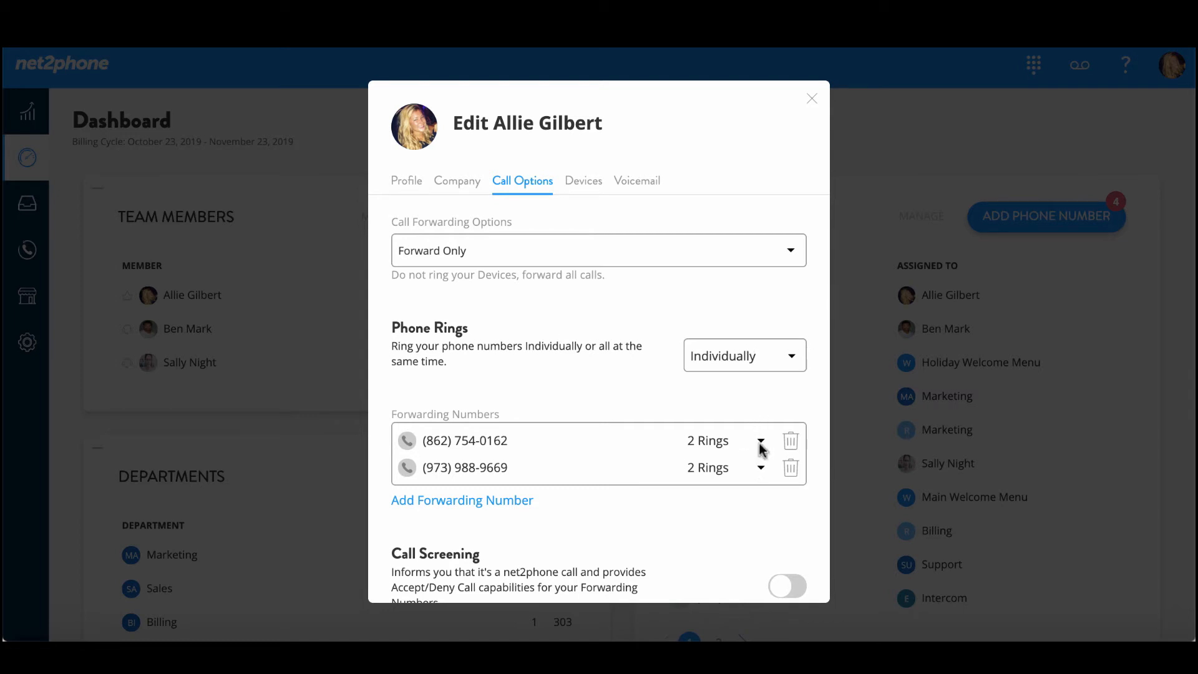
click(759, 440)
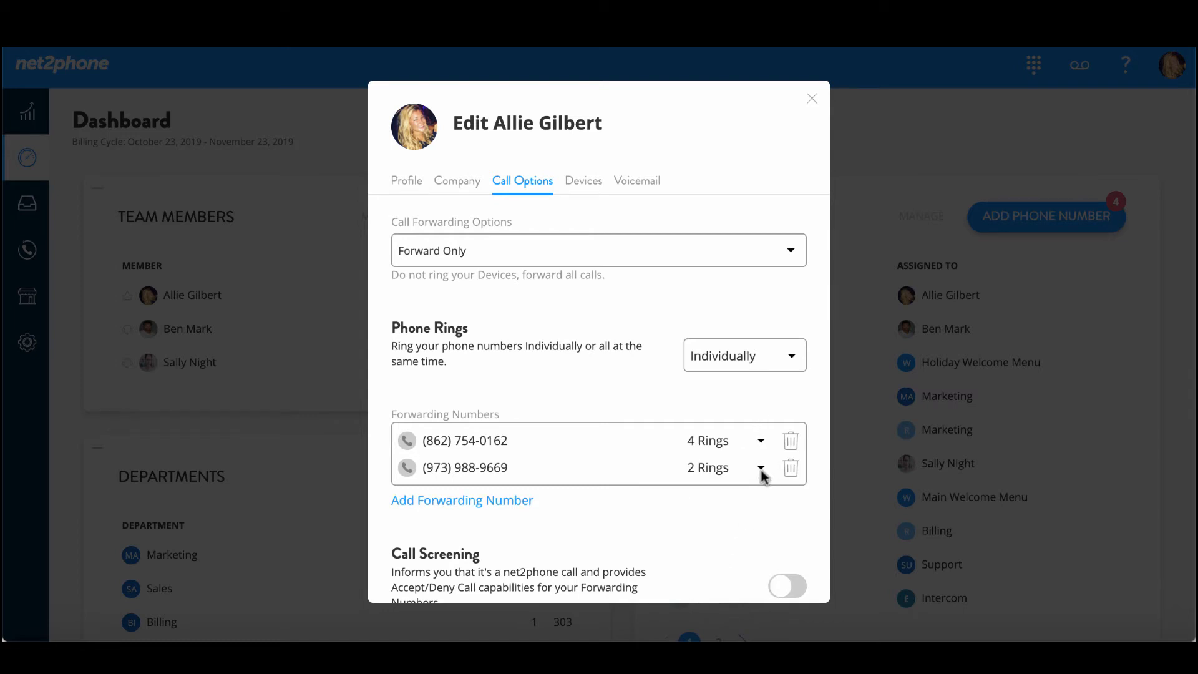
click(759, 467)
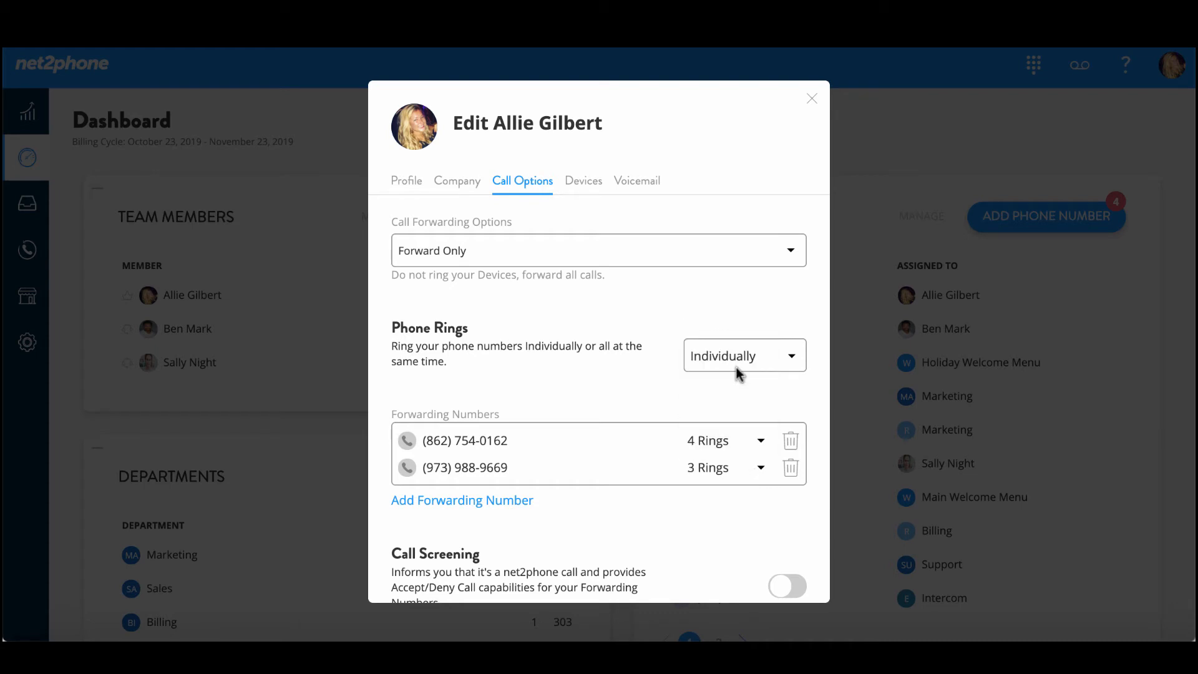
mouse_move(739, 386)
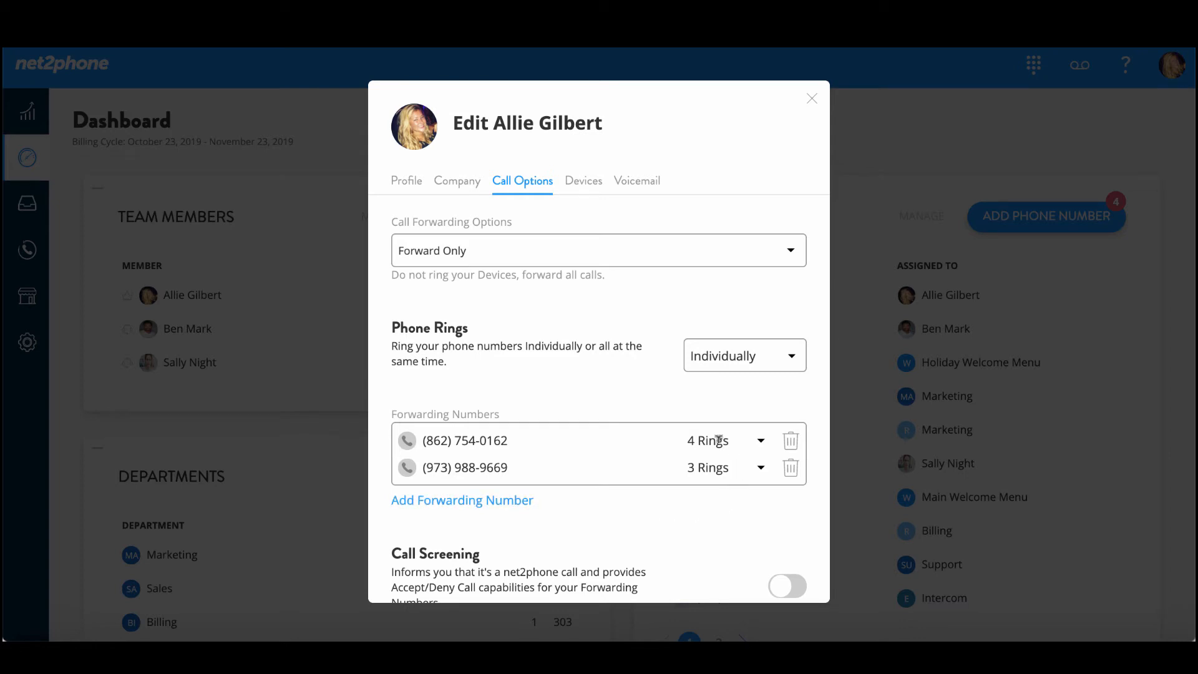
Enable Call Screening with Record the Caller's Name, and switch on Incoming Call ID.
scroll(down, 3)
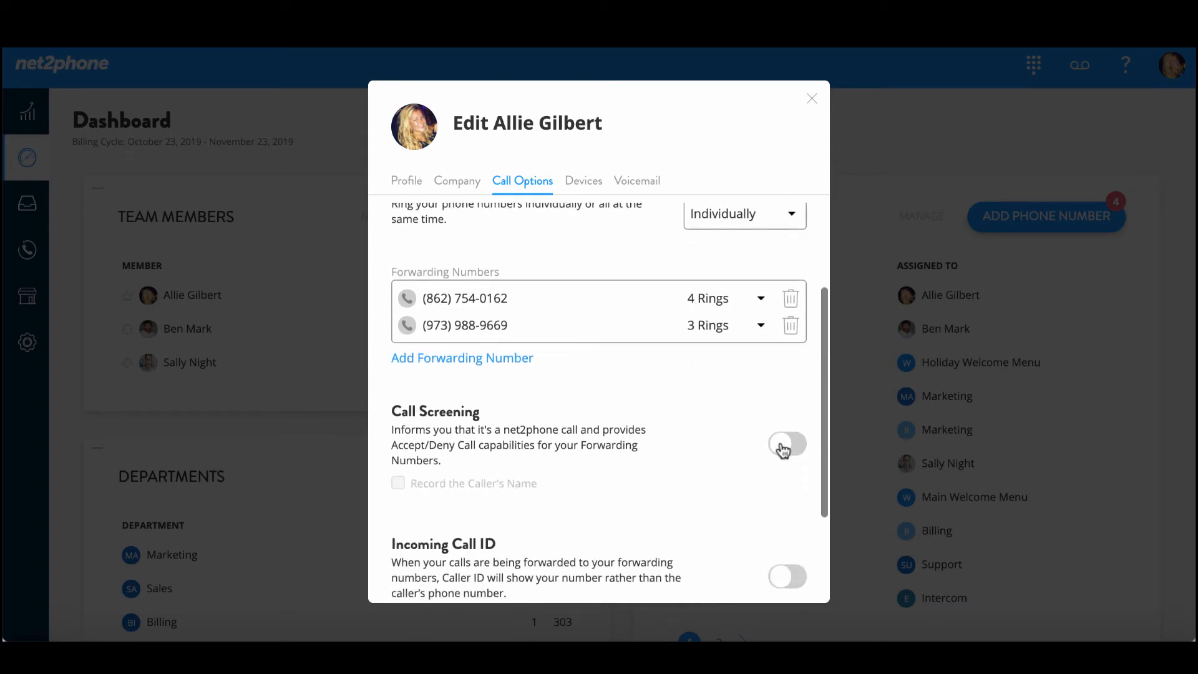
click(786, 445)
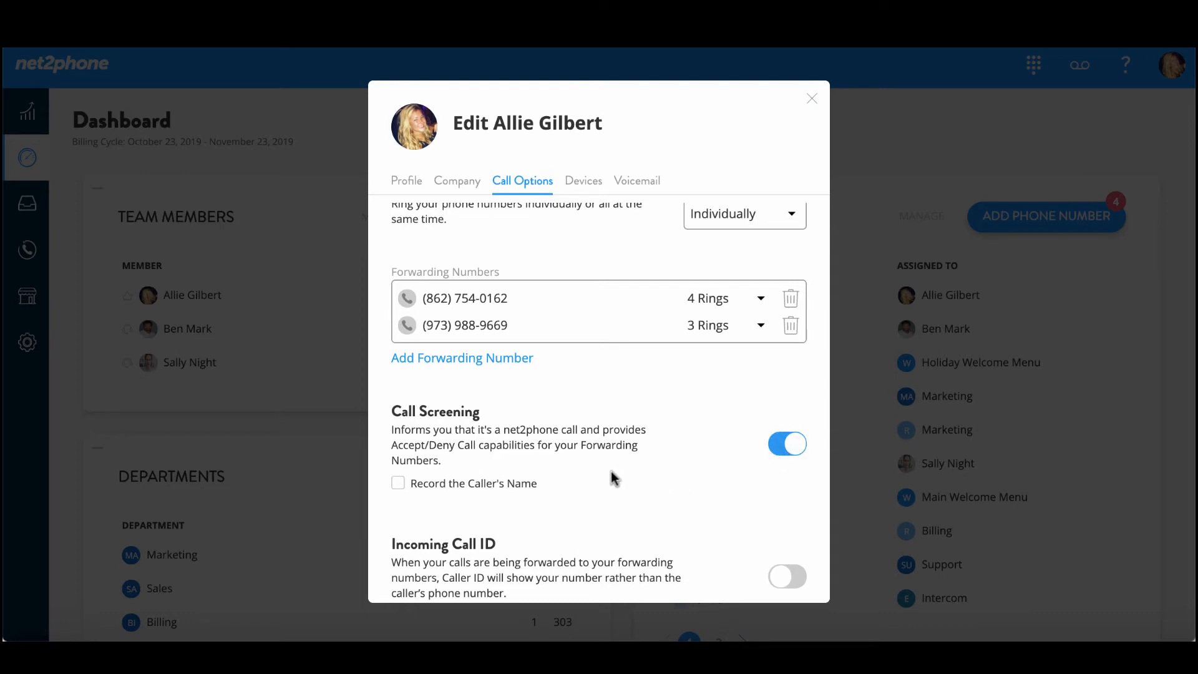
mouse_move(598, 472)
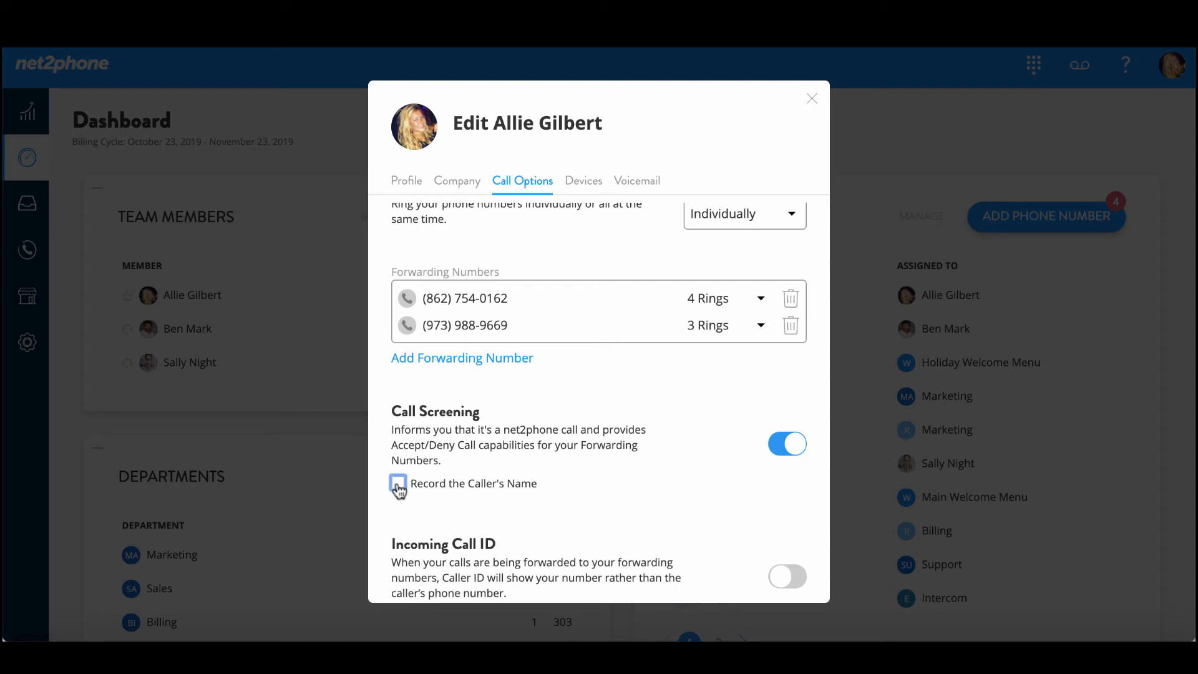
click(398, 483)
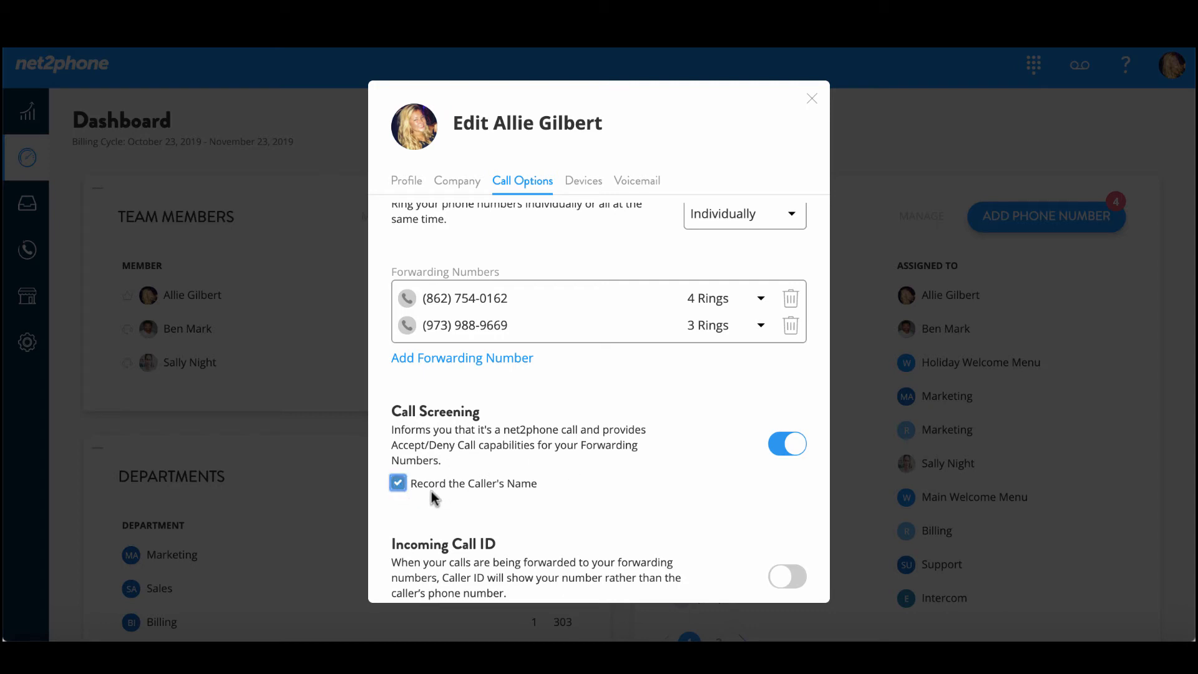
scroll(down, 3)
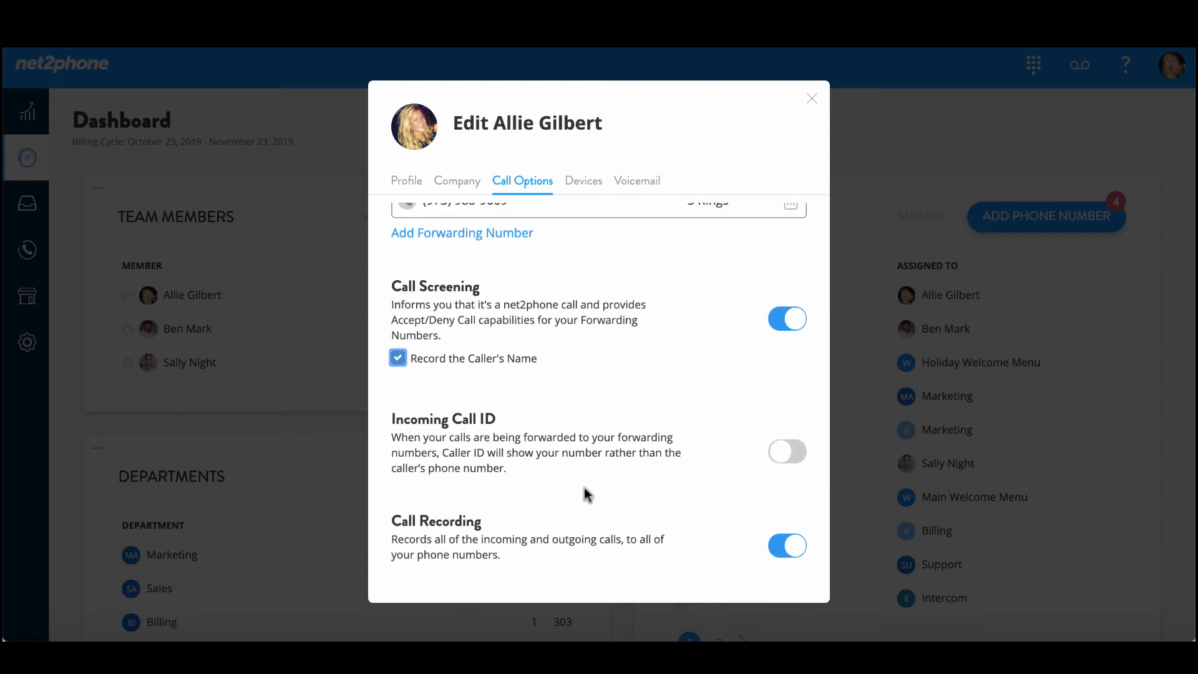
mouse_move(760, 471)
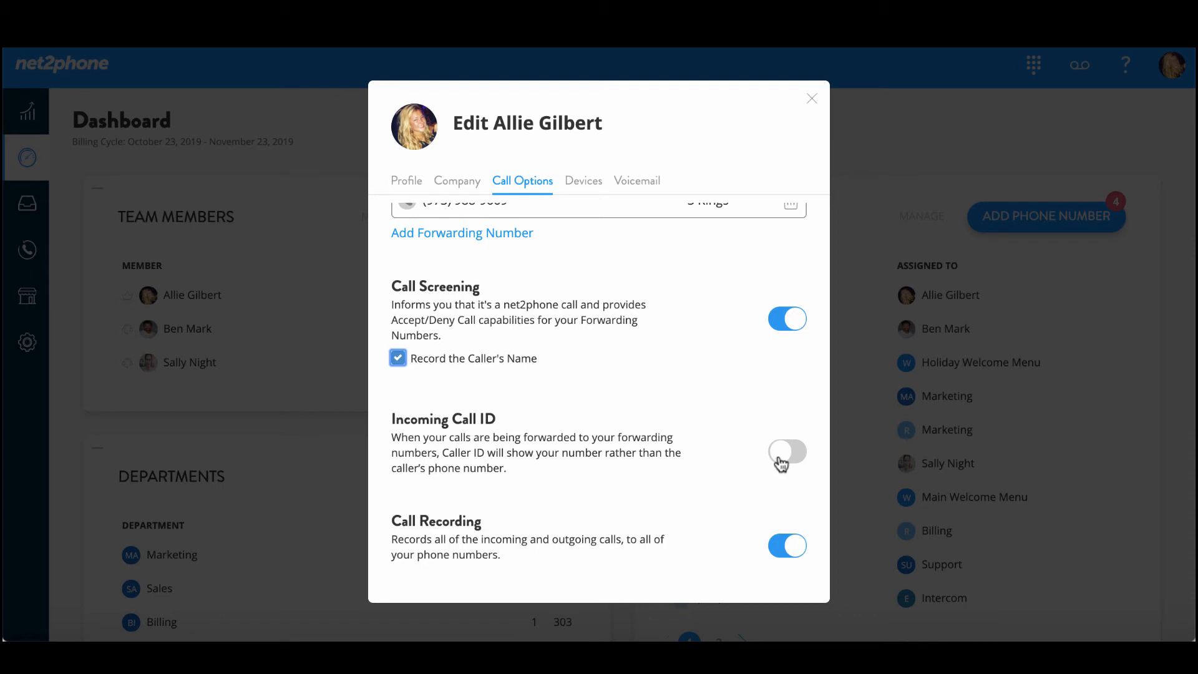
click(786, 450)
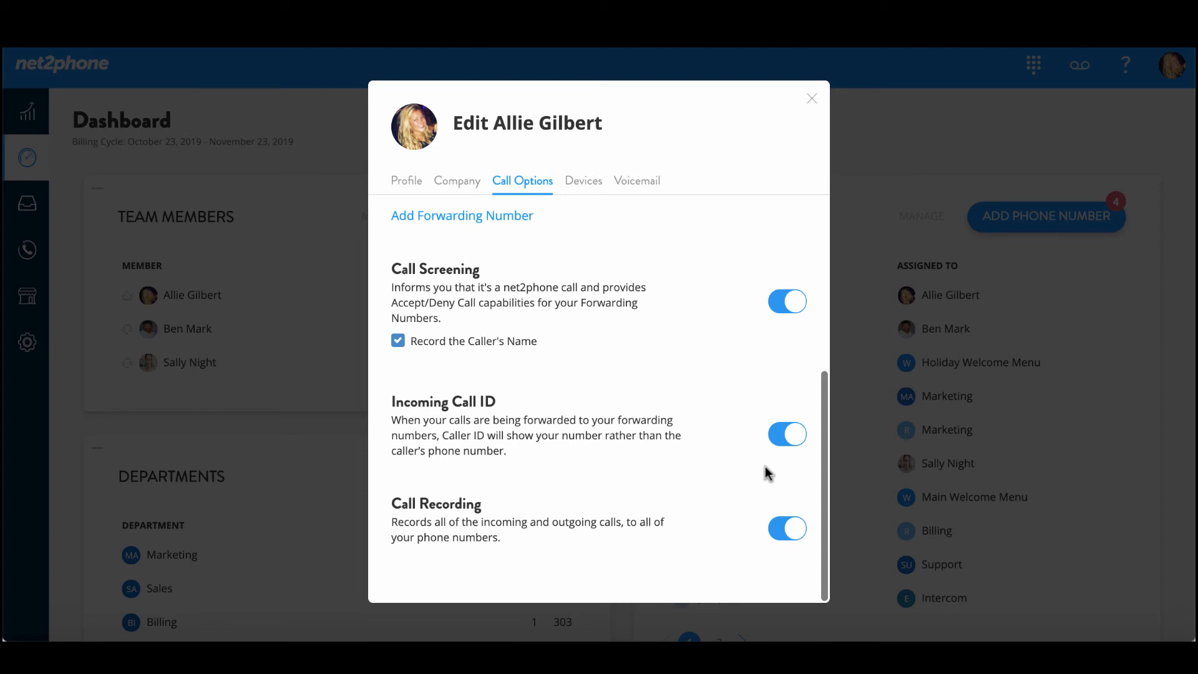
scroll(up, 3)
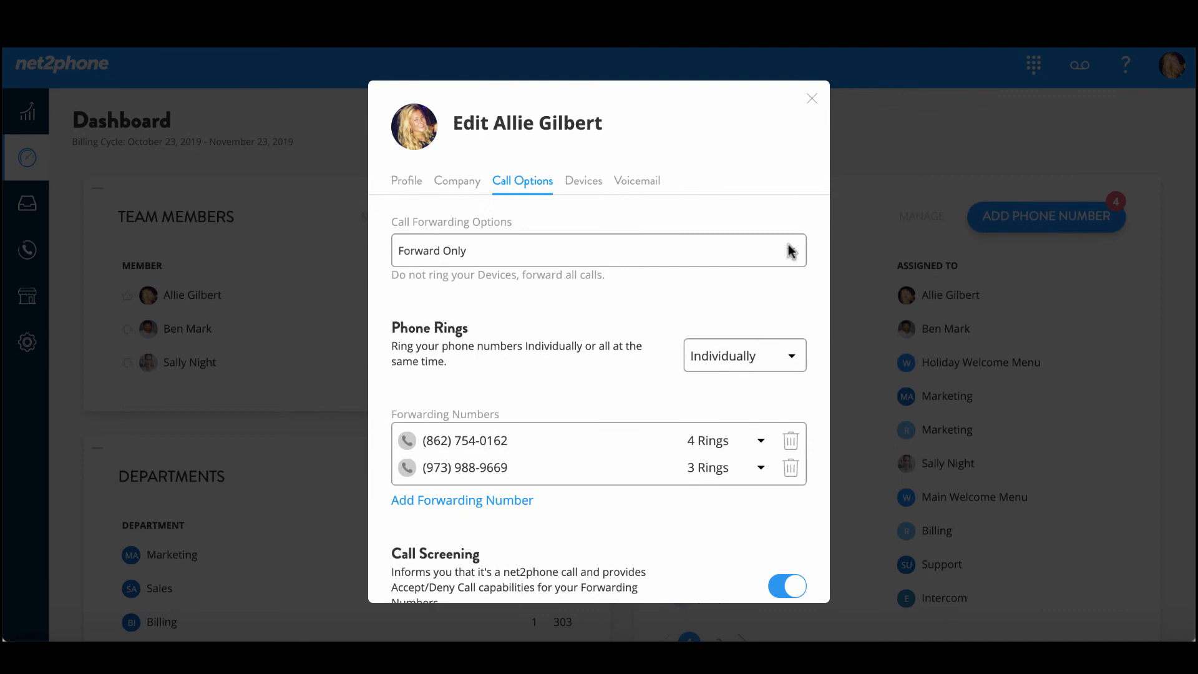
click(598, 251)
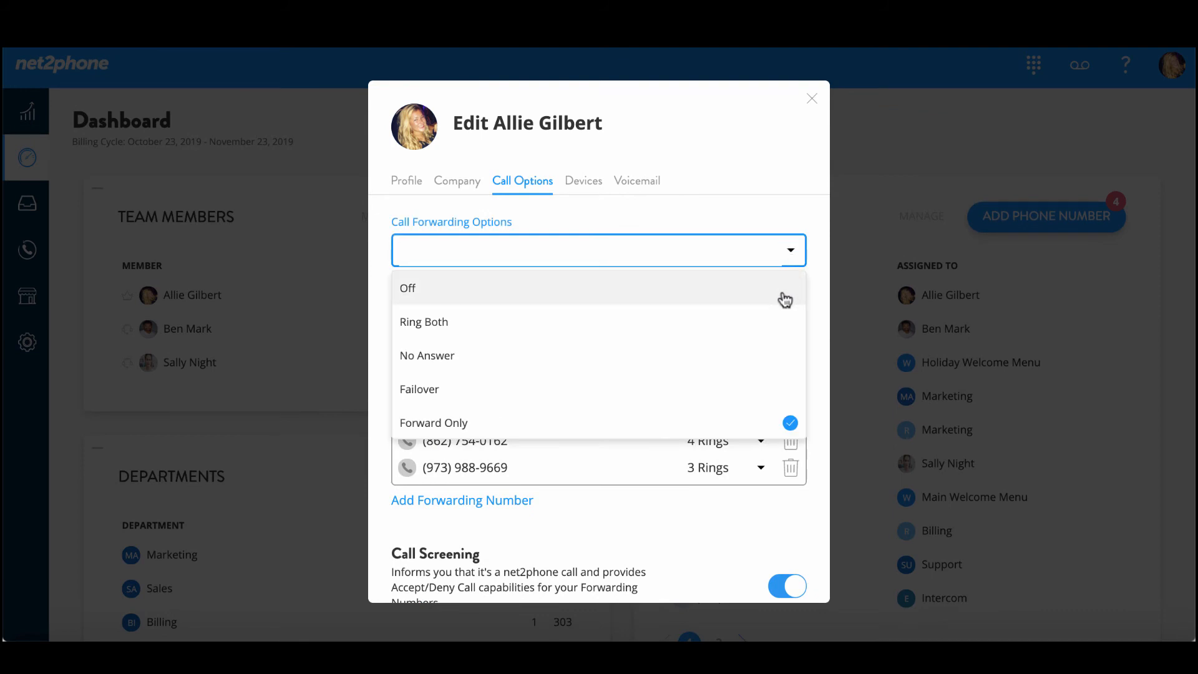
mouse_move(785, 320)
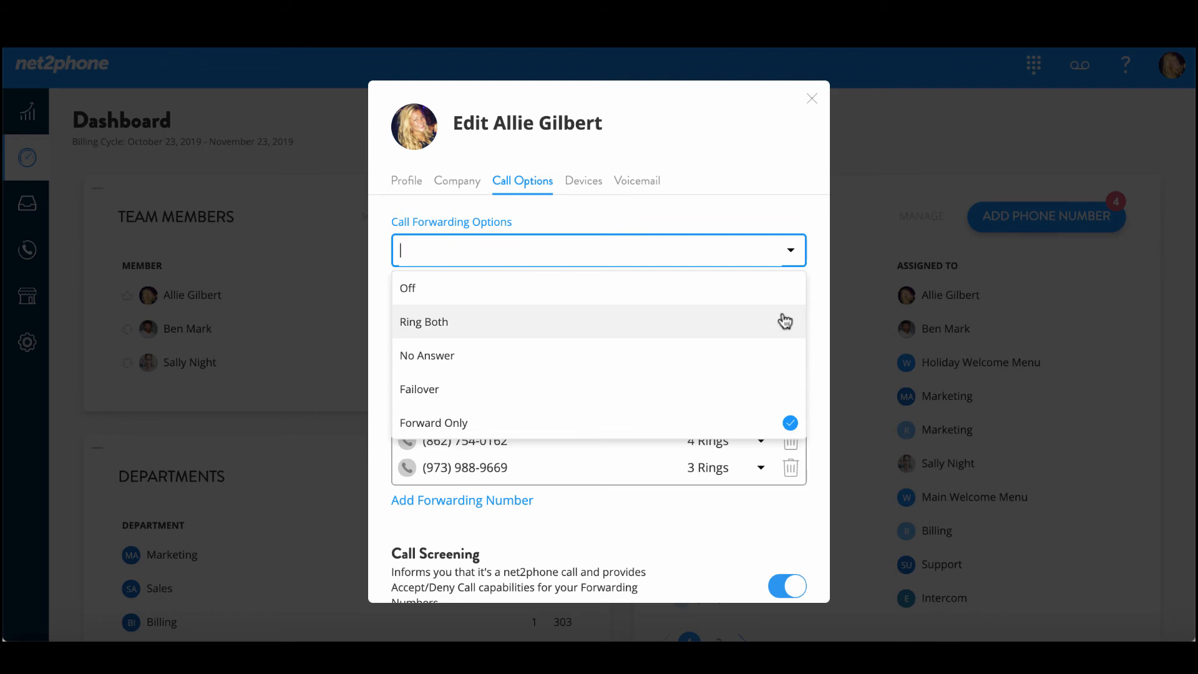
mouse_move(780, 350)
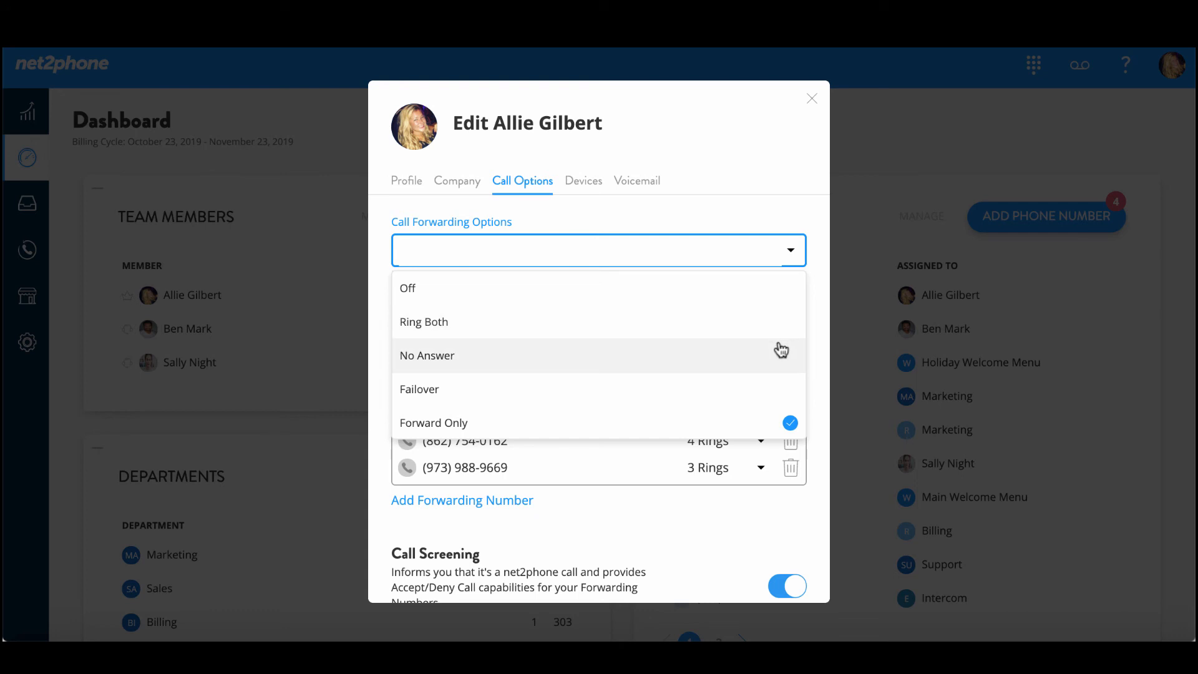
click(598, 251)
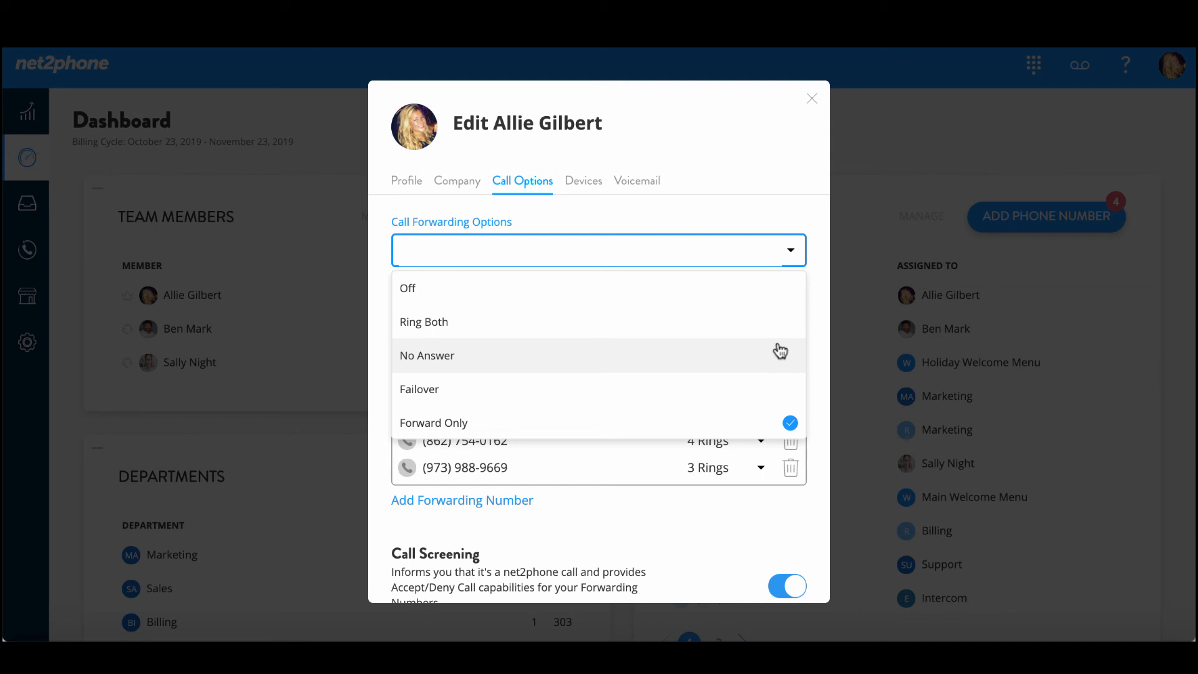
mouse_move(782, 378)
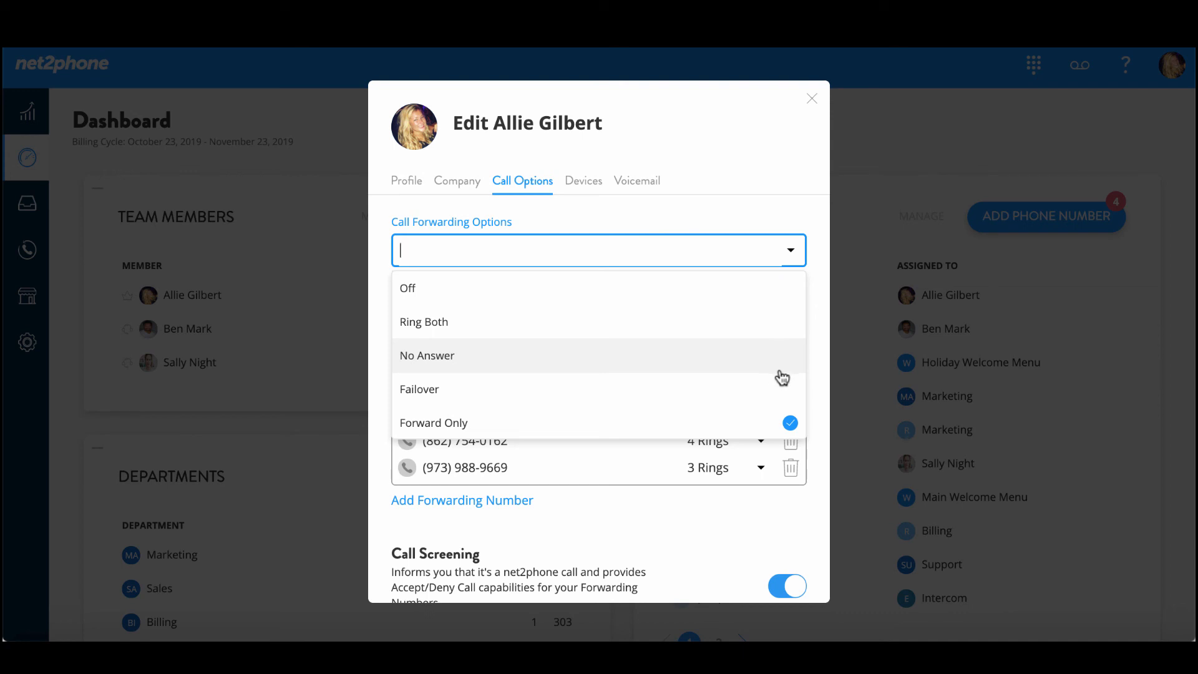
mouse_move(778, 387)
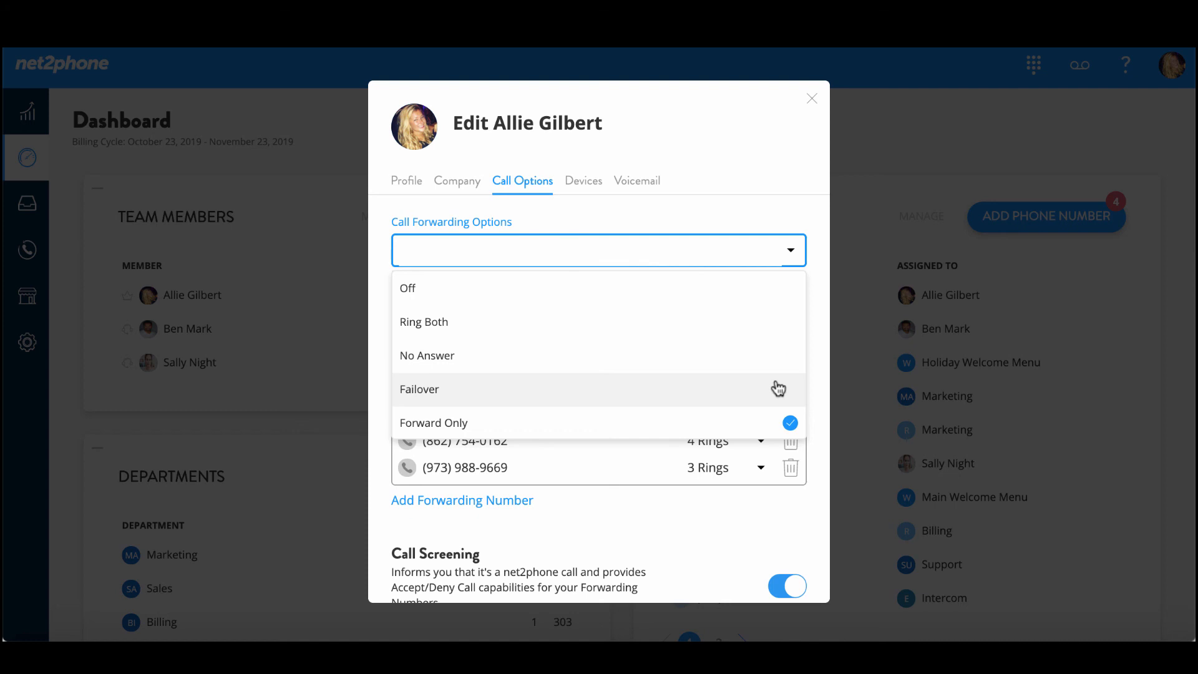
click(598, 250)
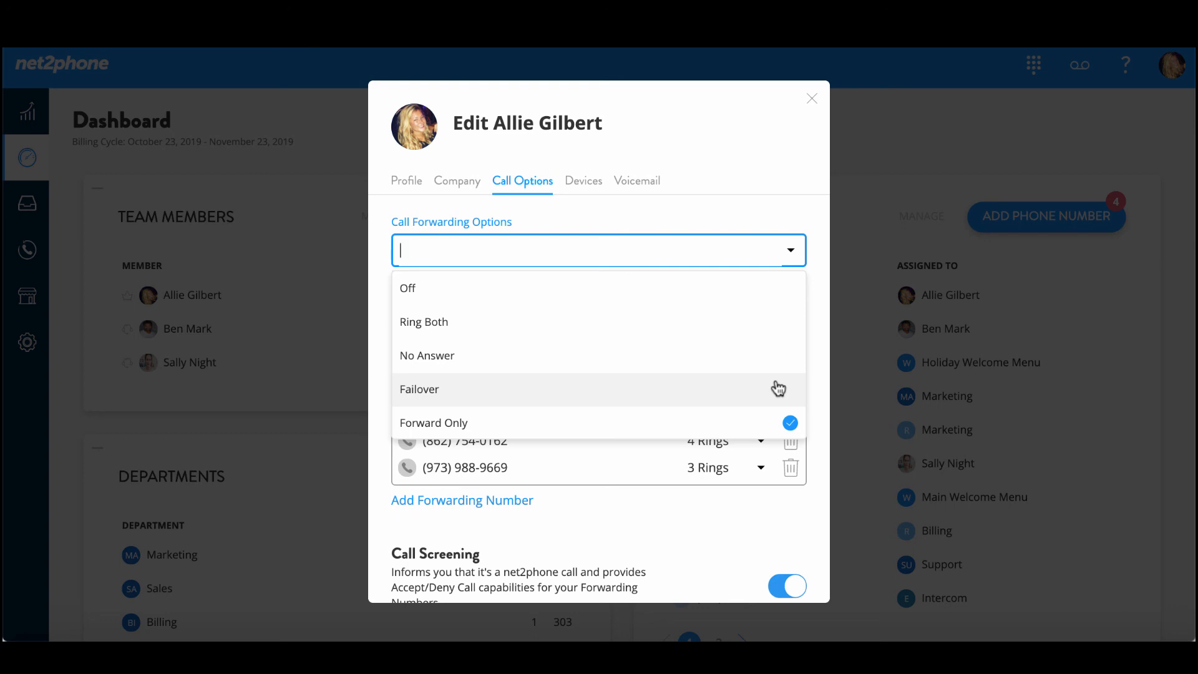
mouse_move(755, 428)
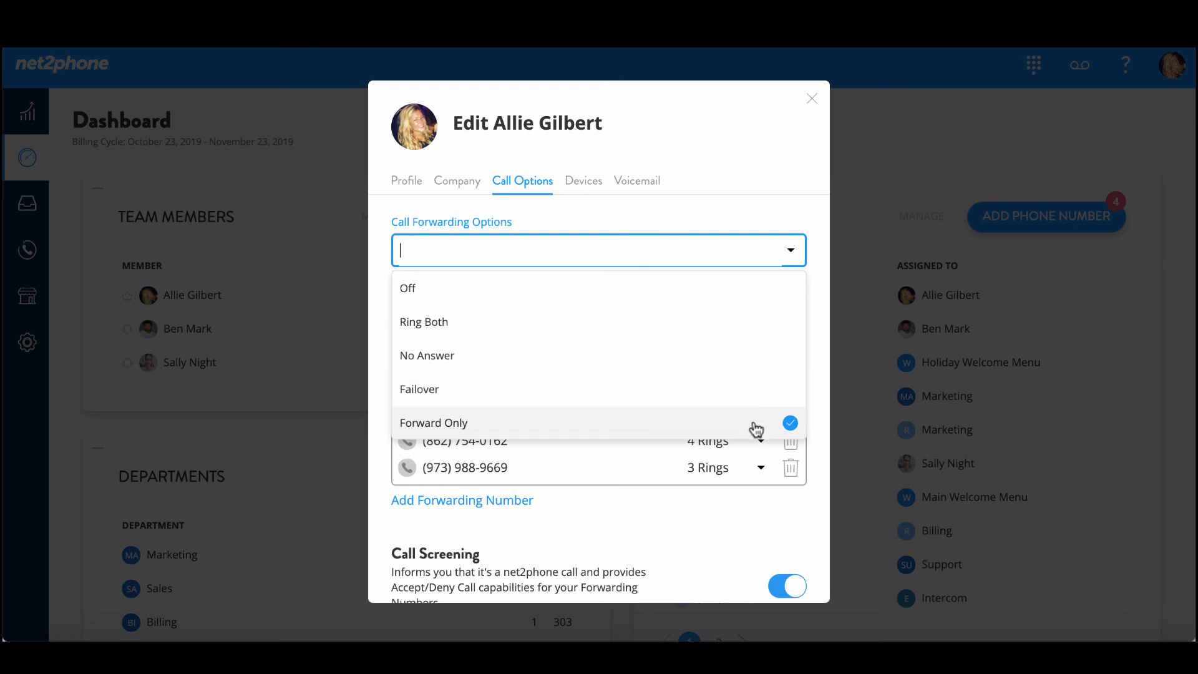
click(433, 422)
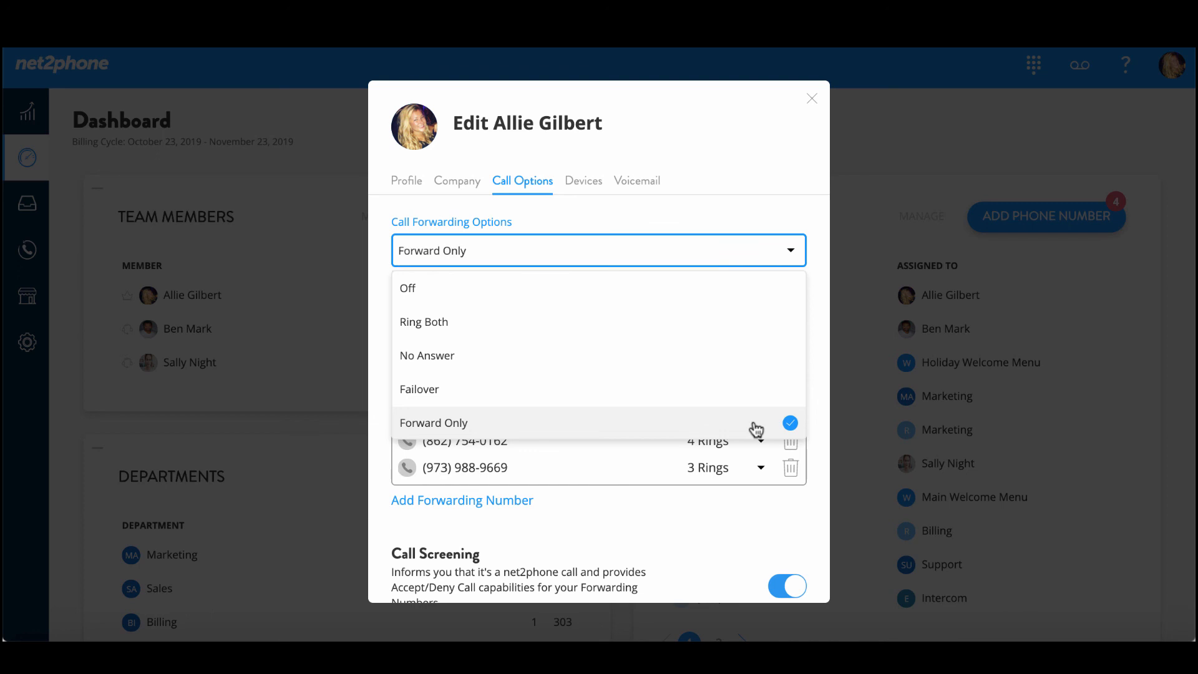
click(432, 422)
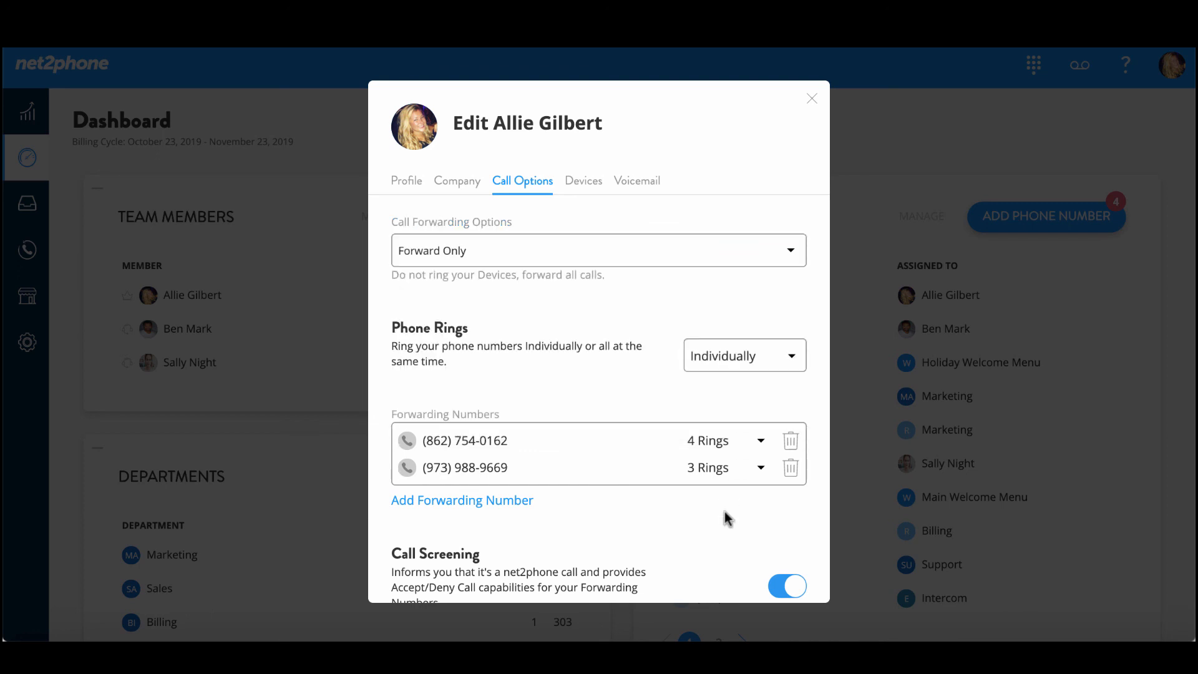
mouse_move(779, 144)
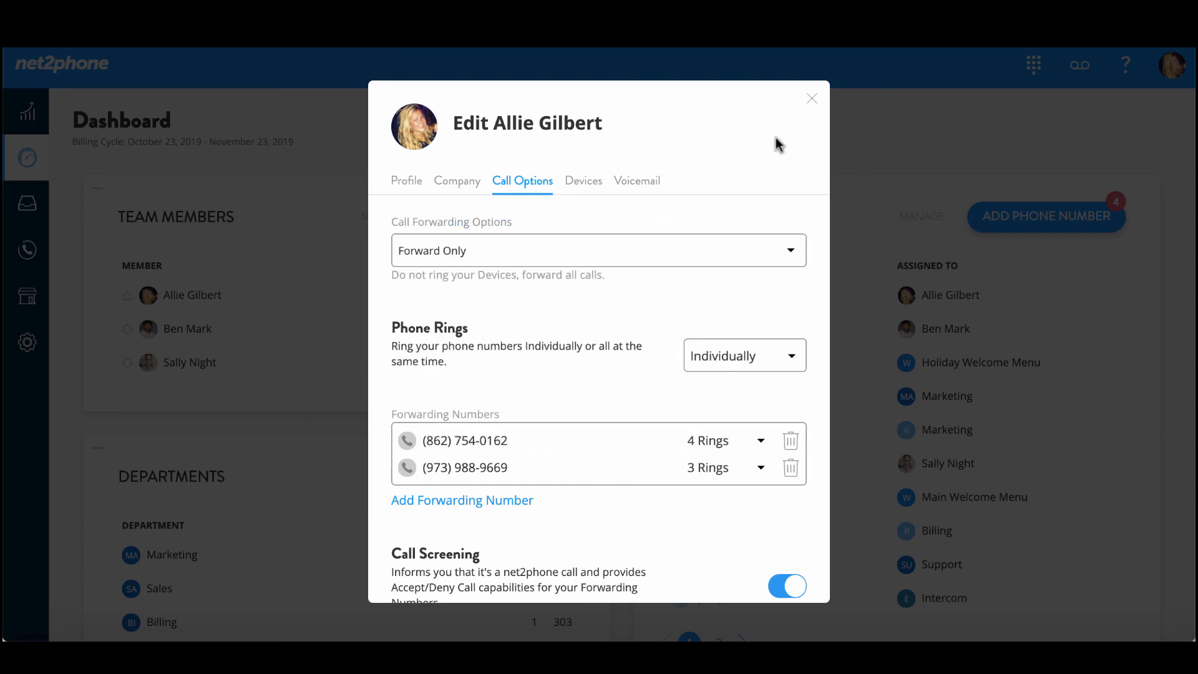